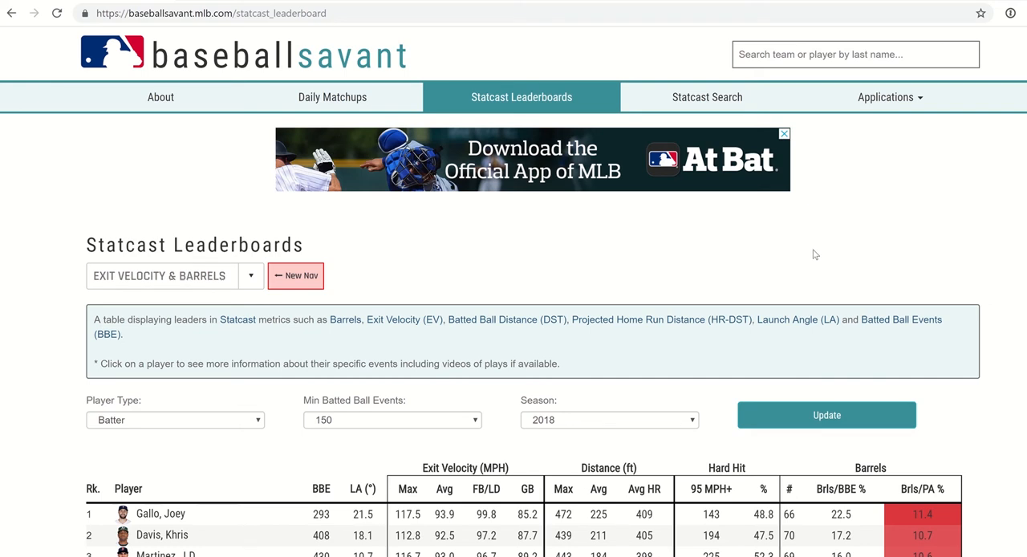
pyautogui.moveTo(189, 163)
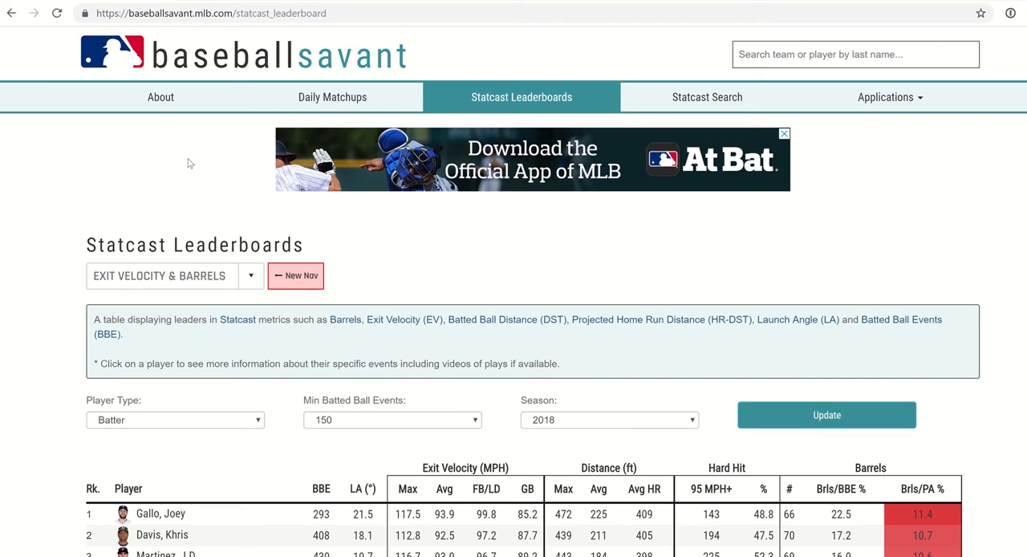
pyautogui.moveTo(199, 160)
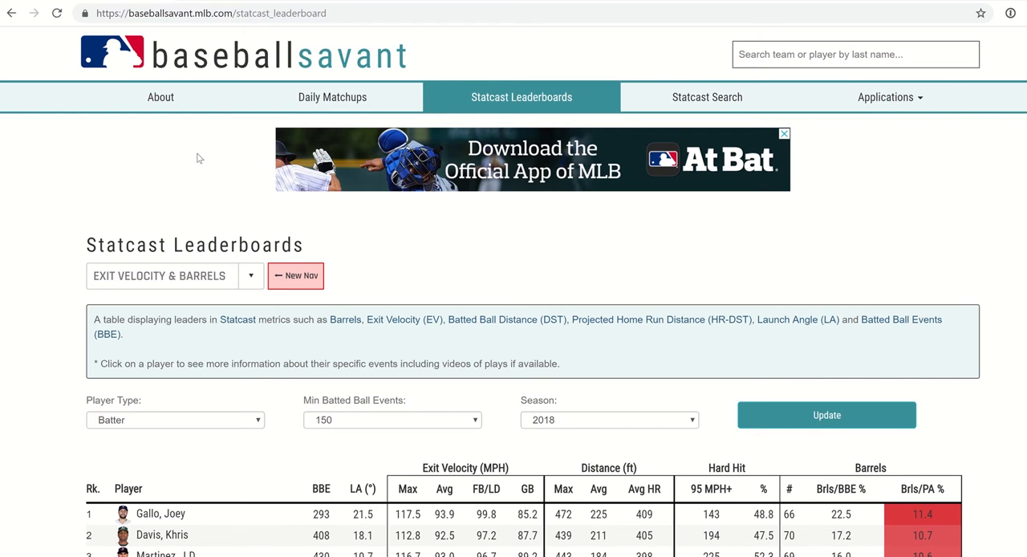
pyautogui.moveTo(209, 126)
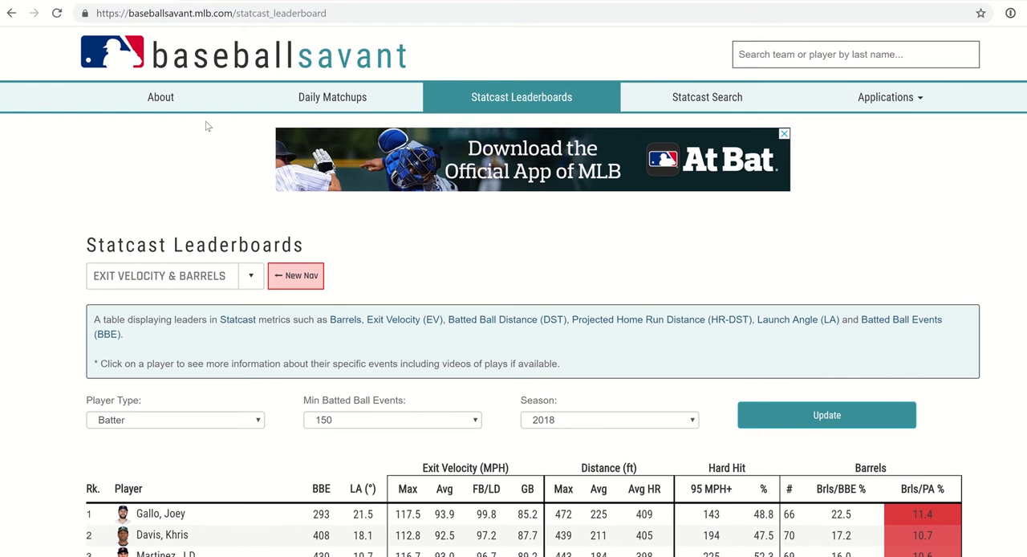
pyautogui.moveTo(205, 141)
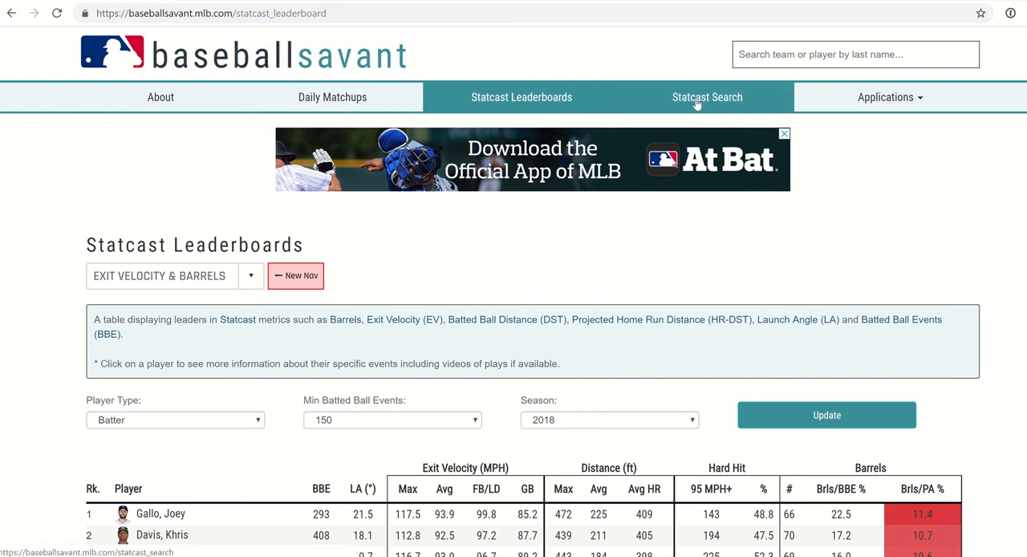
# Switch the Statcast Search player type from Pitcher to Batter, keeping the 2018 season.
pyautogui.click(706, 97)
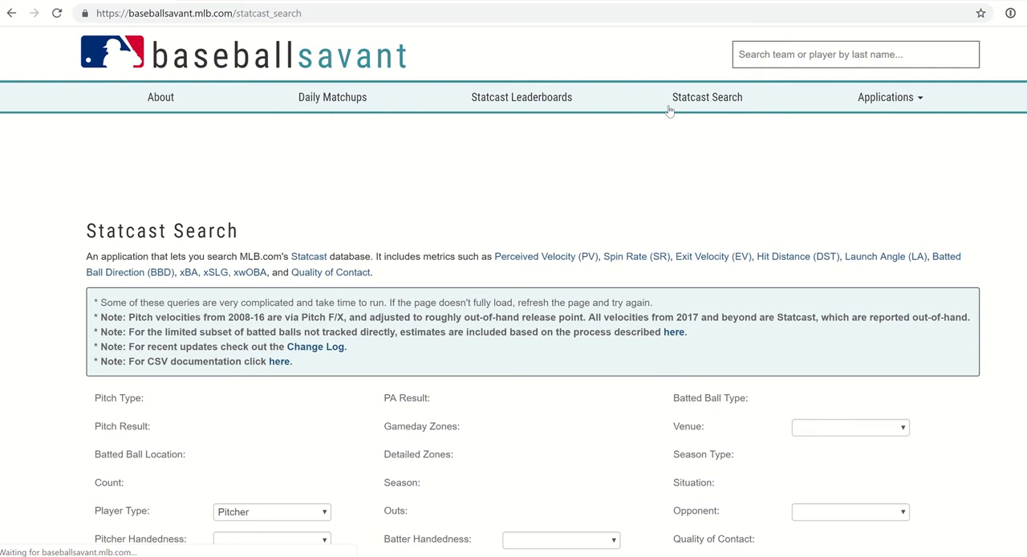
pyautogui.scroll(-3)
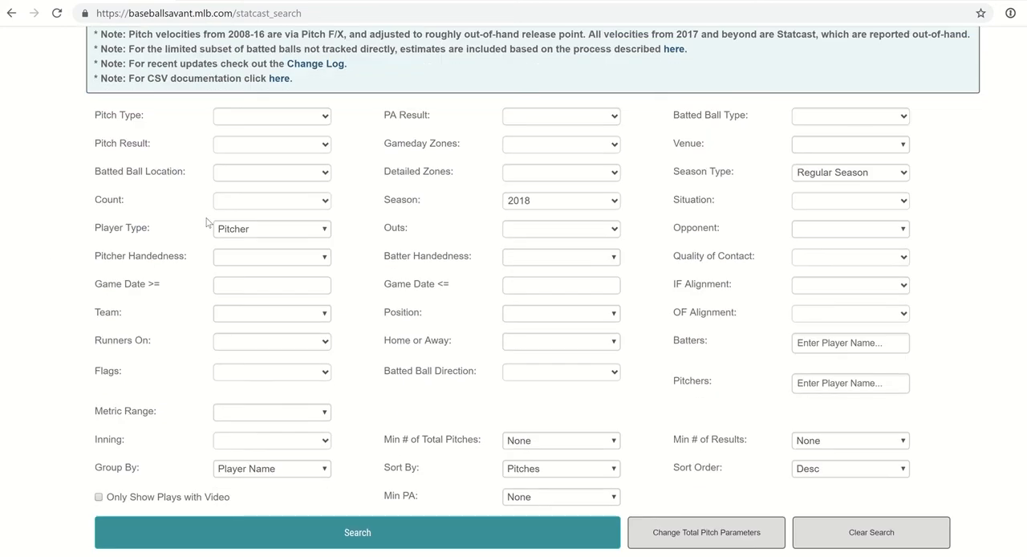
pyautogui.click(271, 228)
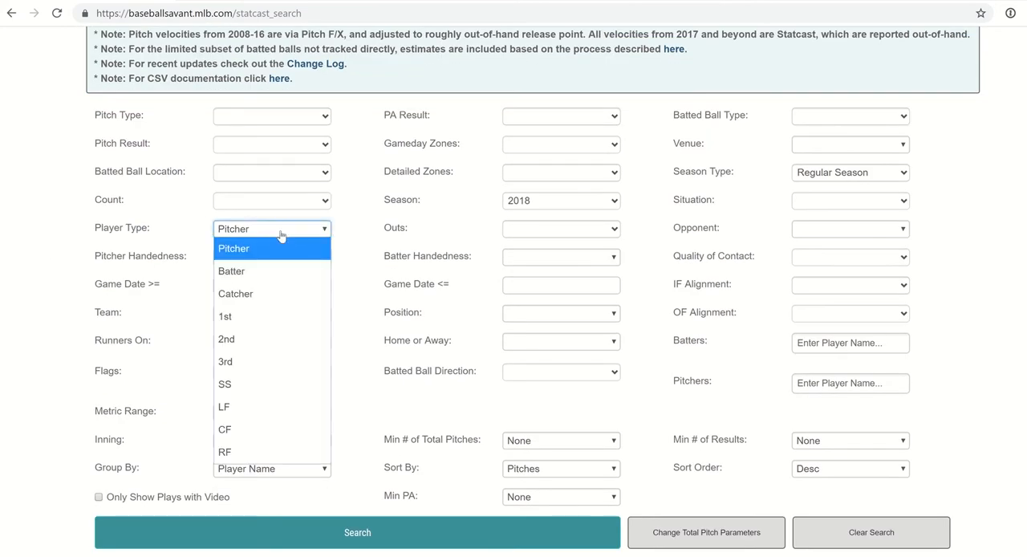
pyautogui.moveTo(231, 269)
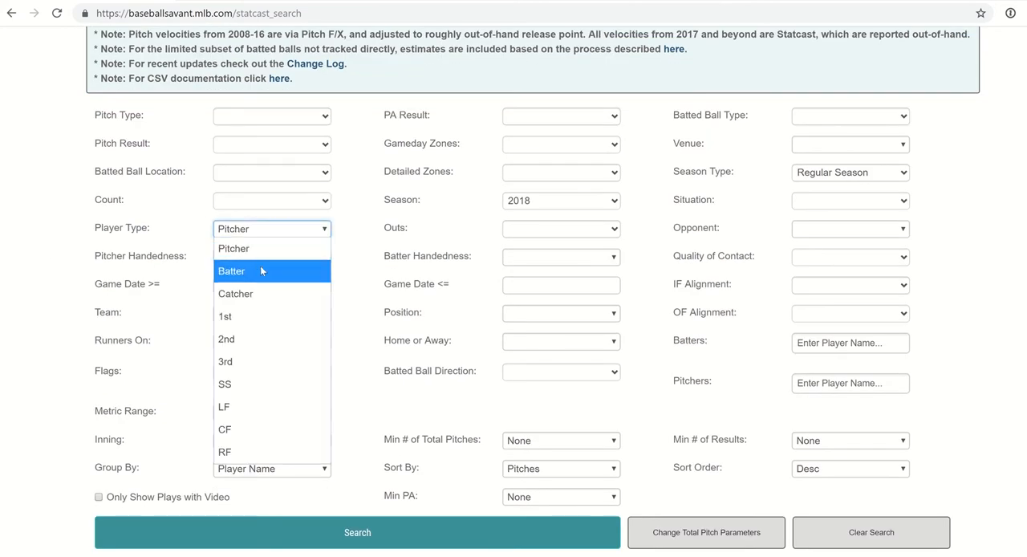
pyautogui.click(231, 270)
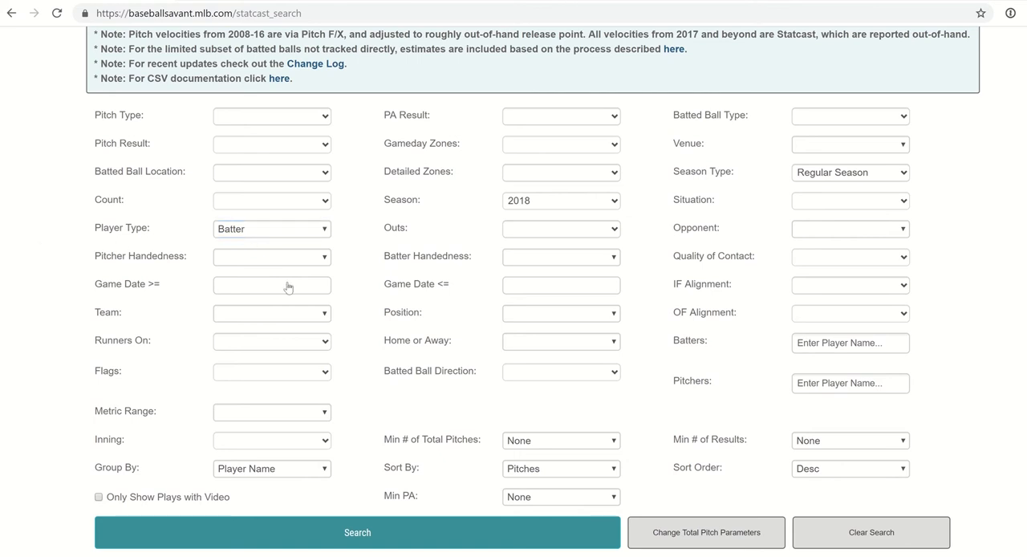
pyautogui.moveTo(545, 254)
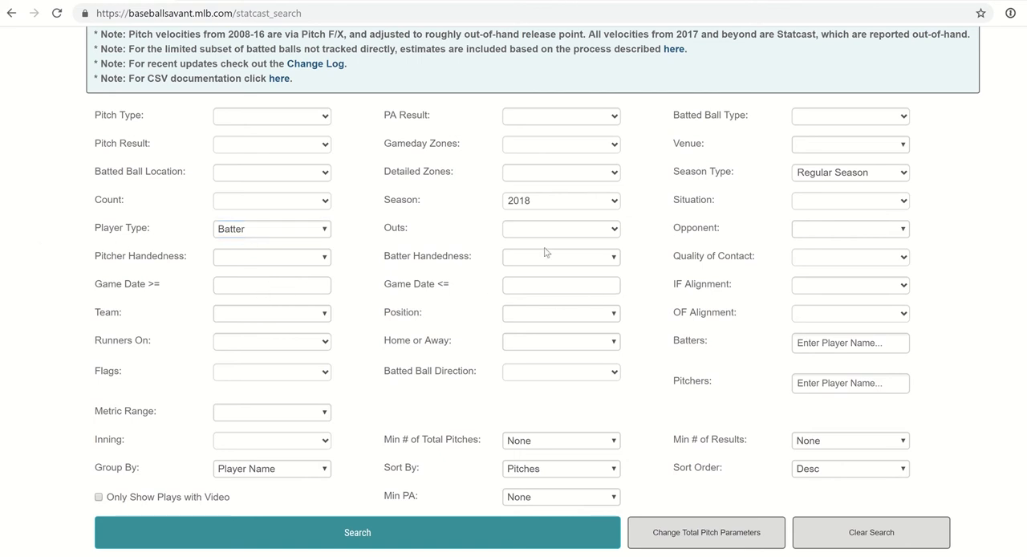
pyautogui.moveTo(514, 205)
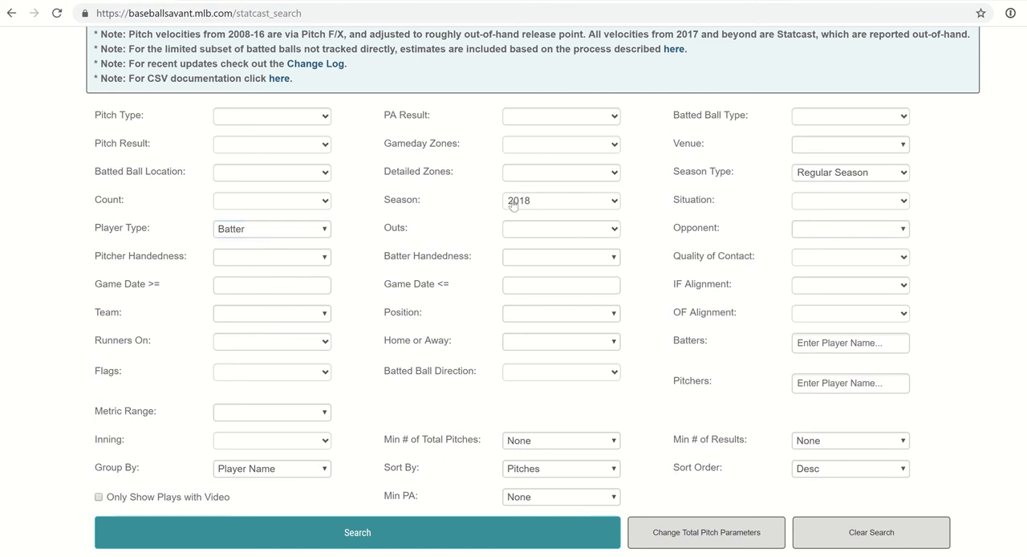
pyautogui.click(562, 201)
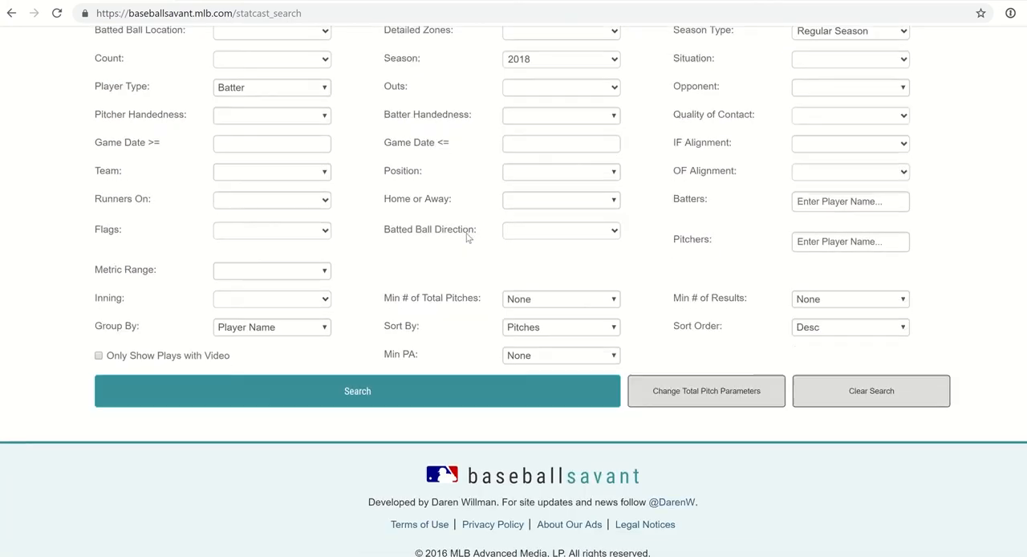
pyautogui.scroll(3)
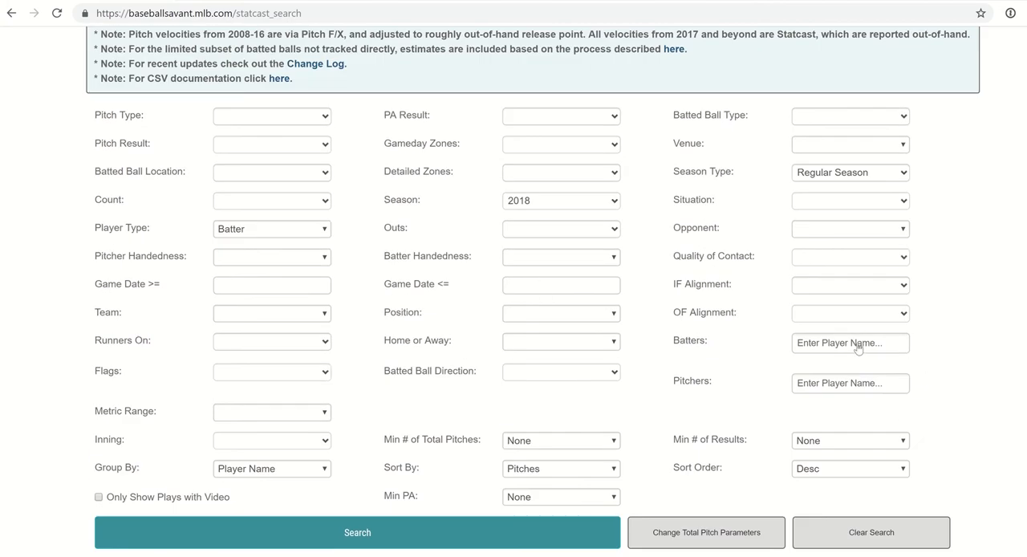
# Enter 'bauers' in the Batters field and pick 'Bauers, Jake' from the suggestions.
pyautogui.click(850, 343)
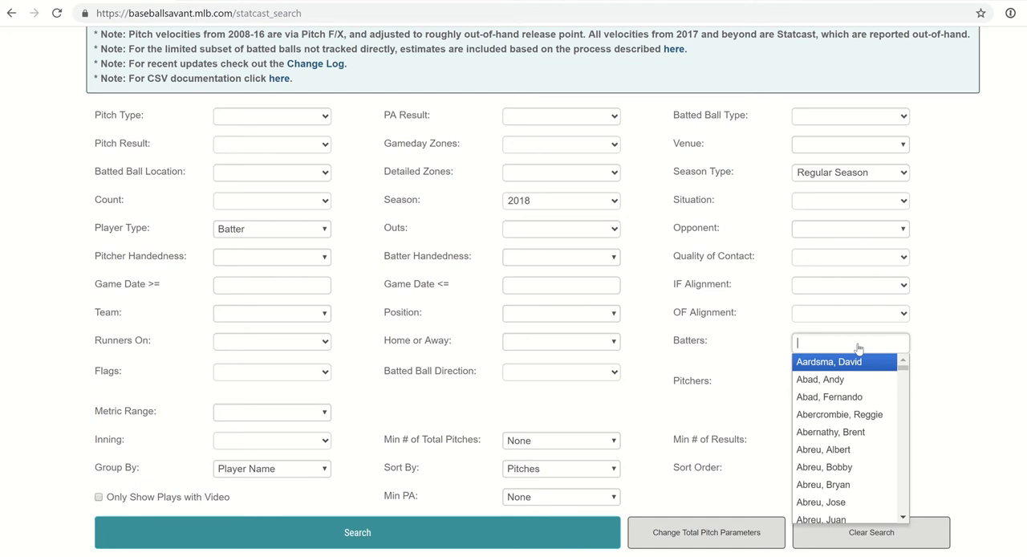
pyautogui.write('bauers')
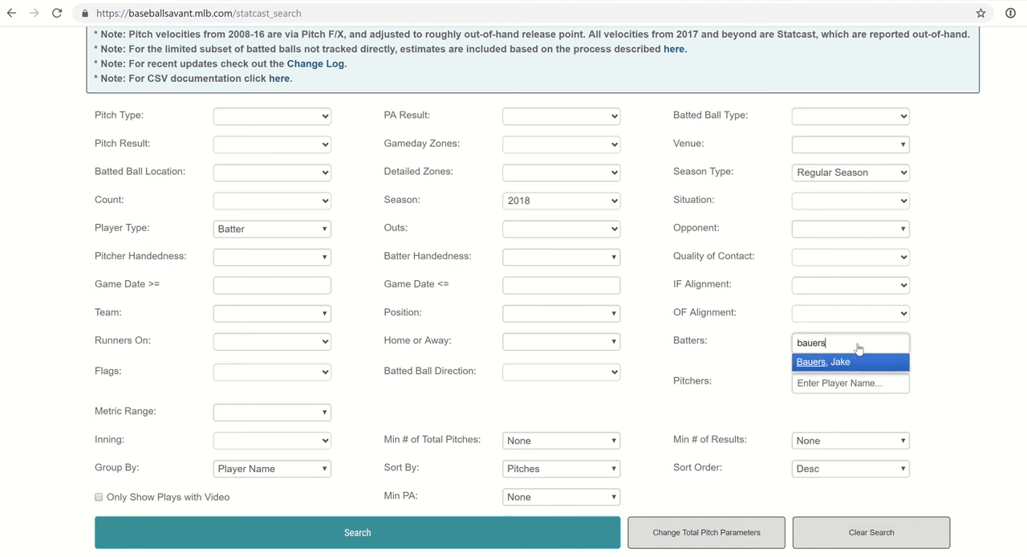
pyautogui.click(822, 363)
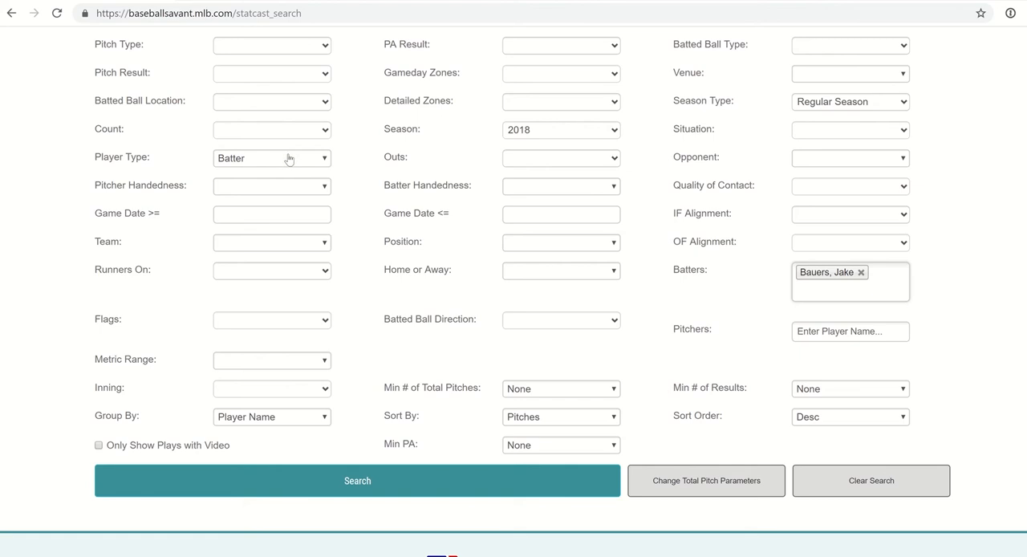
pyautogui.click(850, 290)
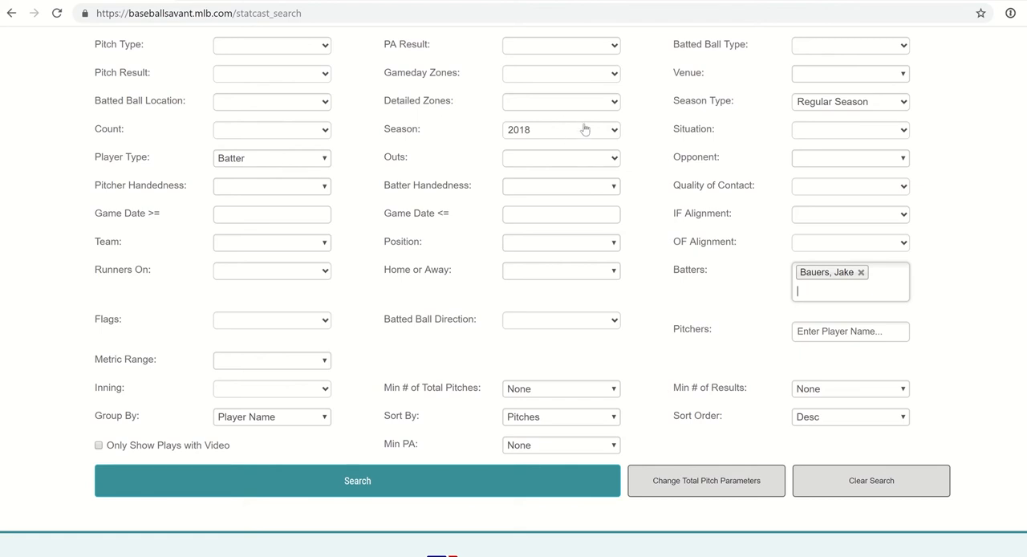
pyautogui.moveTo(713, 331)
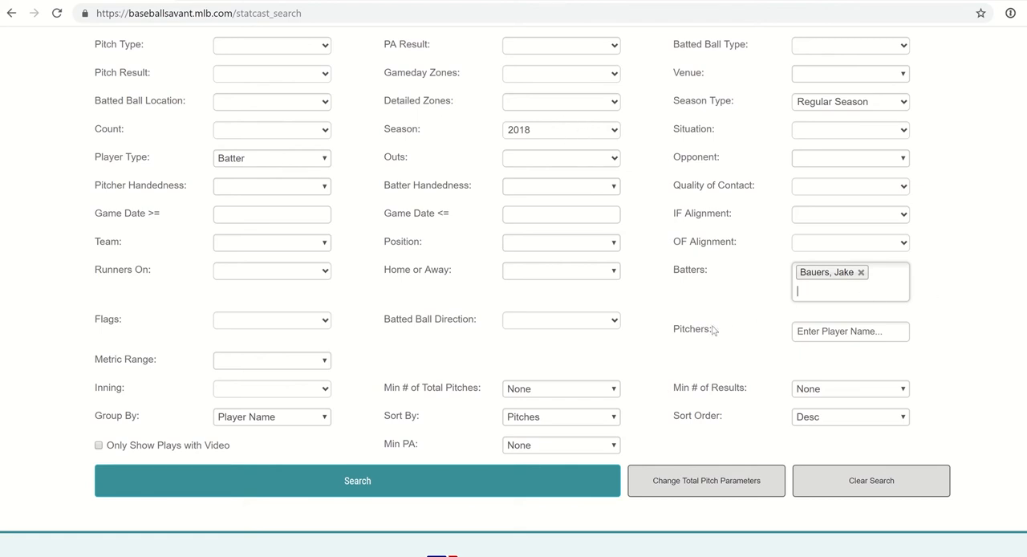
pyautogui.scroll(-3)
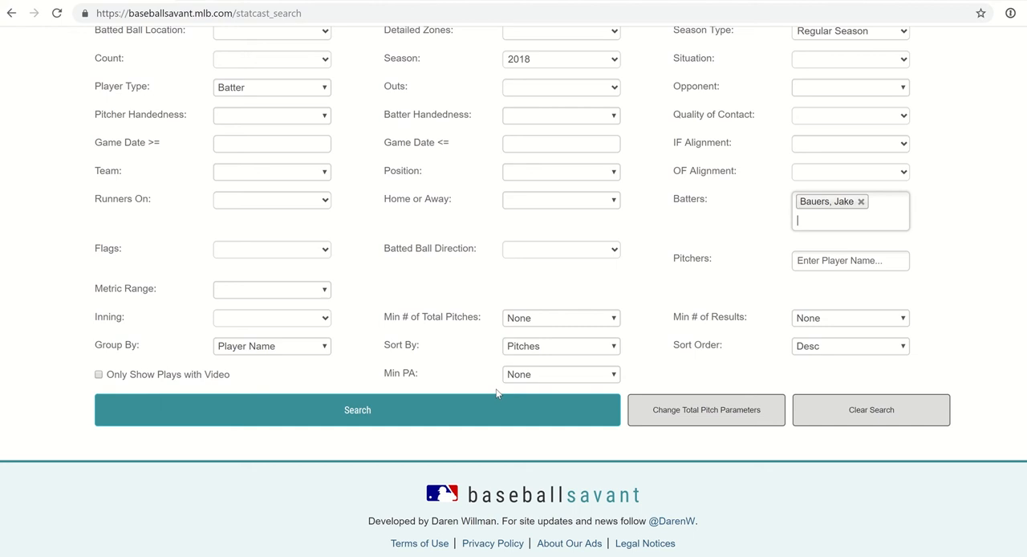
# Run the search for Jake Bauers and bring up his Graphs menu from the results row.
pyautogui.click(356, 411)
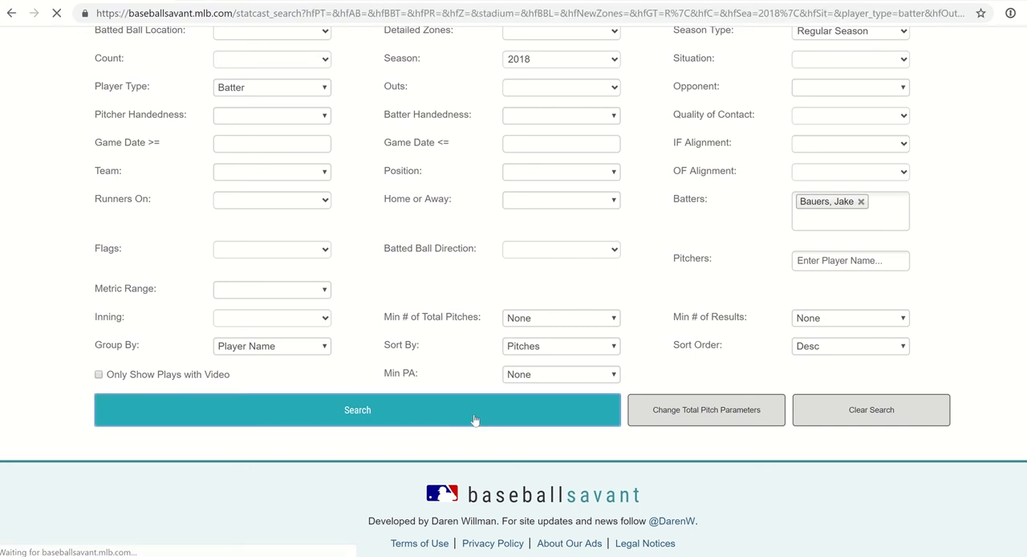
pyautogui.click(356, 409)
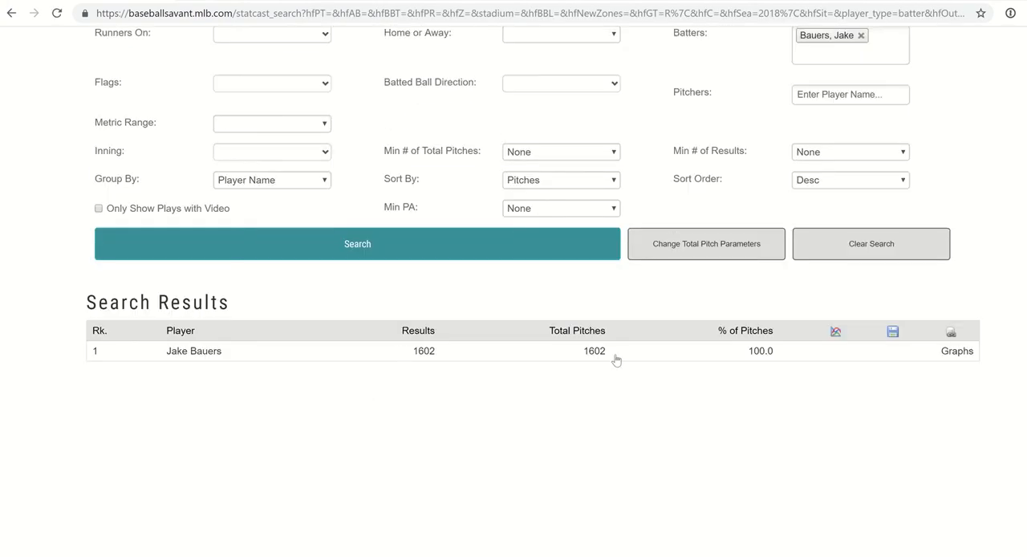
pyautogui.moveTo(600, 363)
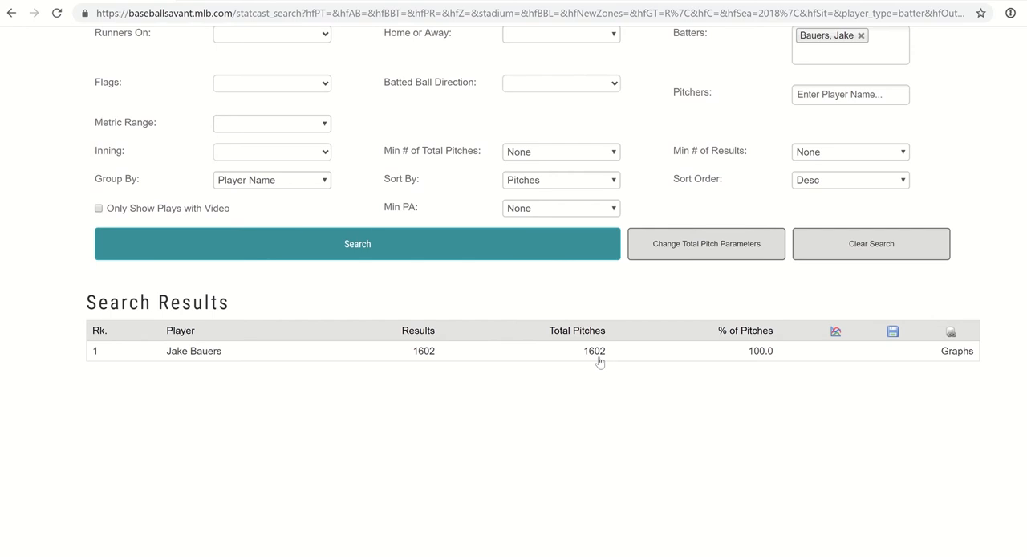
pyautogui.moveTo(766, 363)
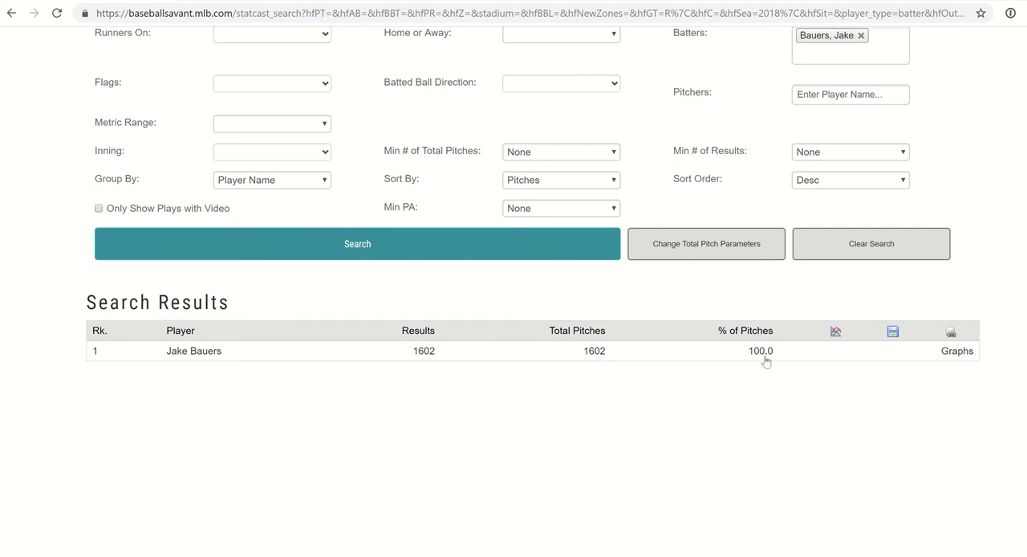
pyautogui.moveTo(963, 359)
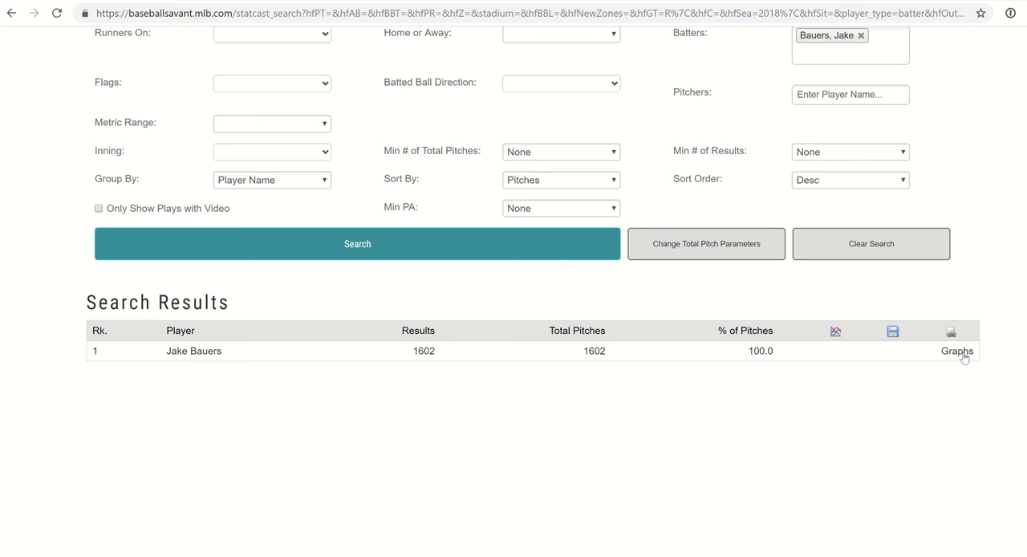
pyautogui.click(957, 351)
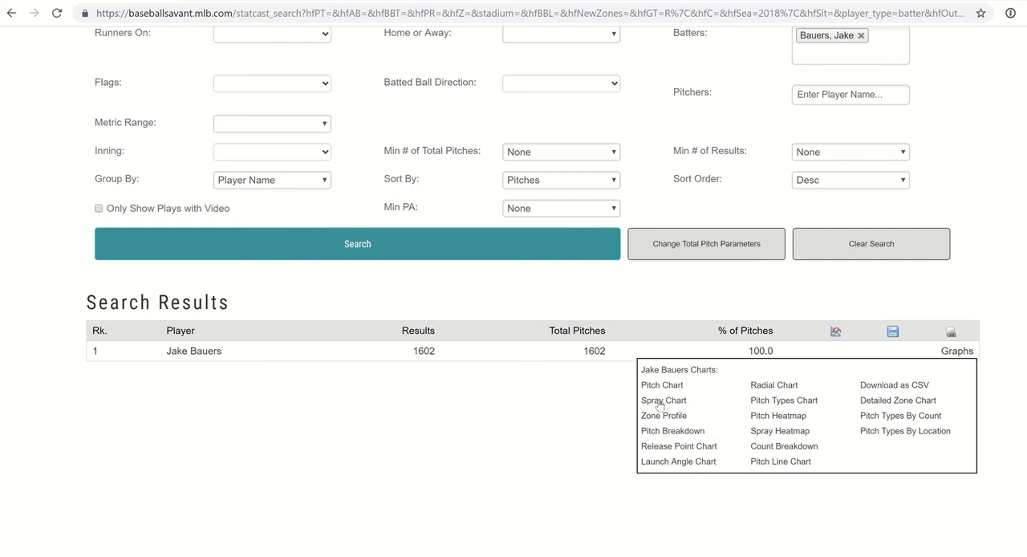
# Load Jake Bauers' Spray Chart from his charts menu.
pyautogui.click(662, 399)
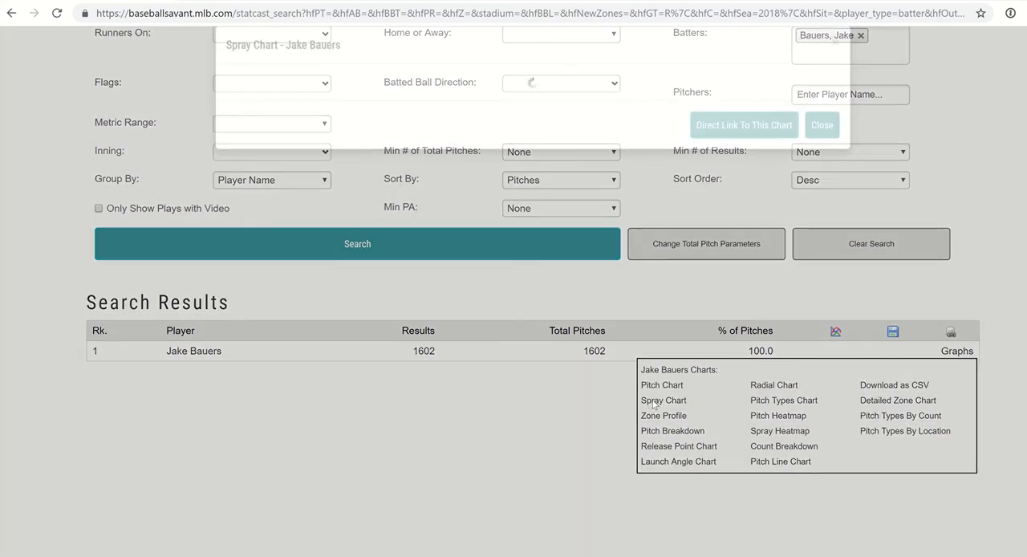
pyautogui.click(664, 400)
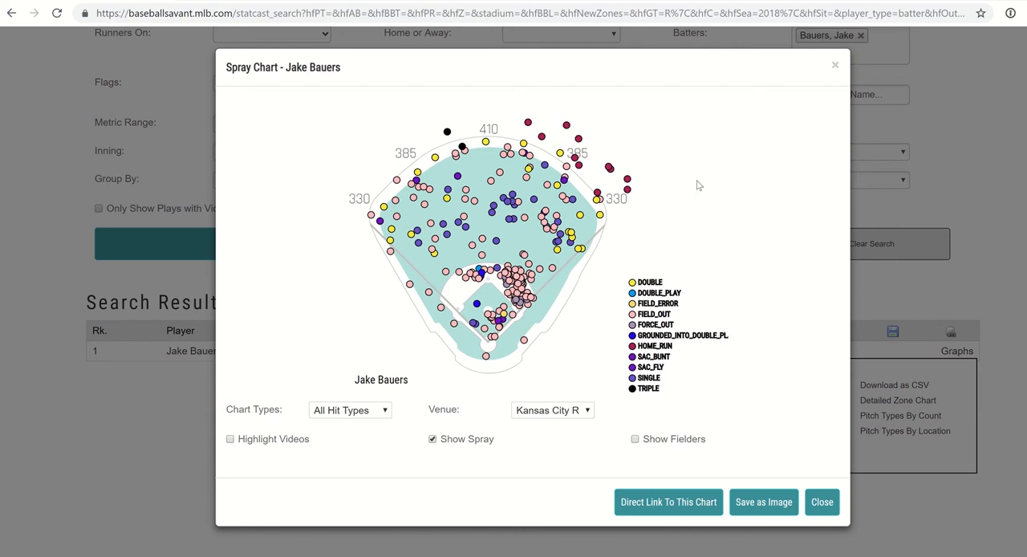
pyautogui.moveTo(726, 178)
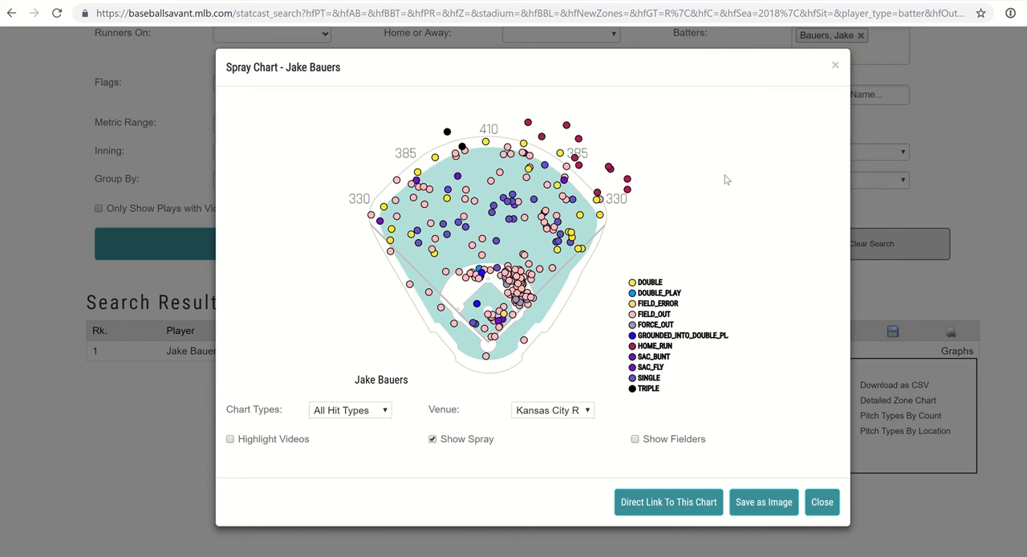
pyautogui.moveTo(388, 74)
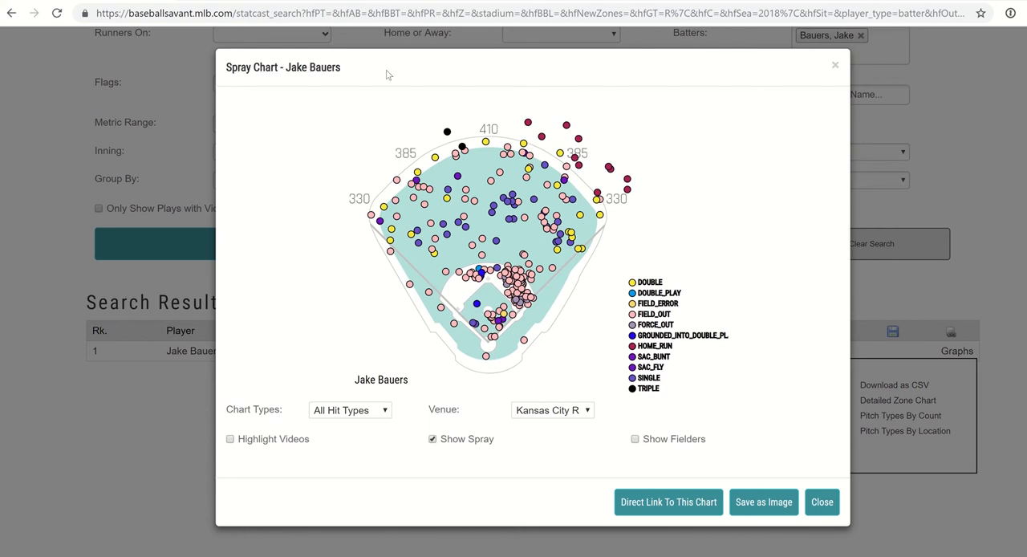
pyautogui.moveTo(606, 400)
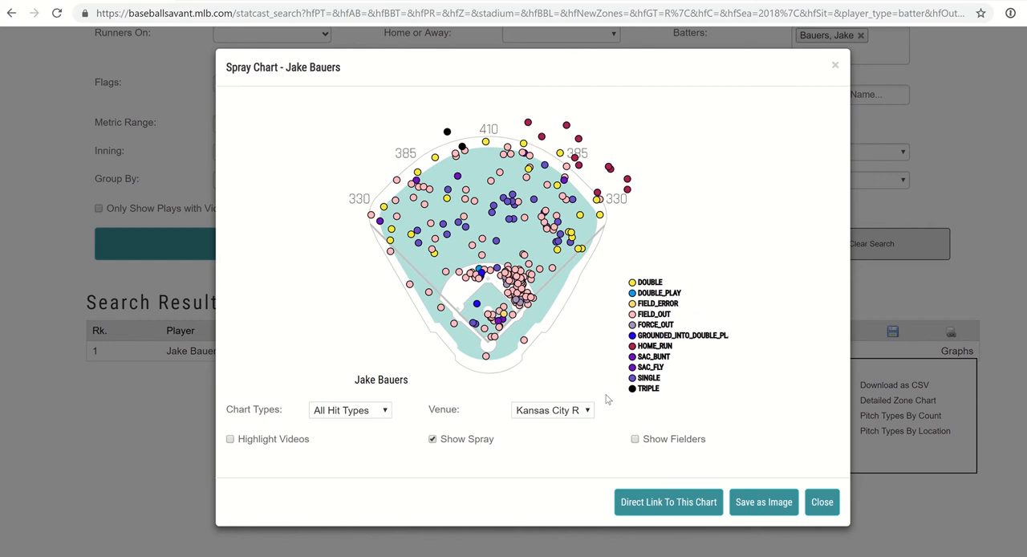
pyautogui.moveTo(489, 417)
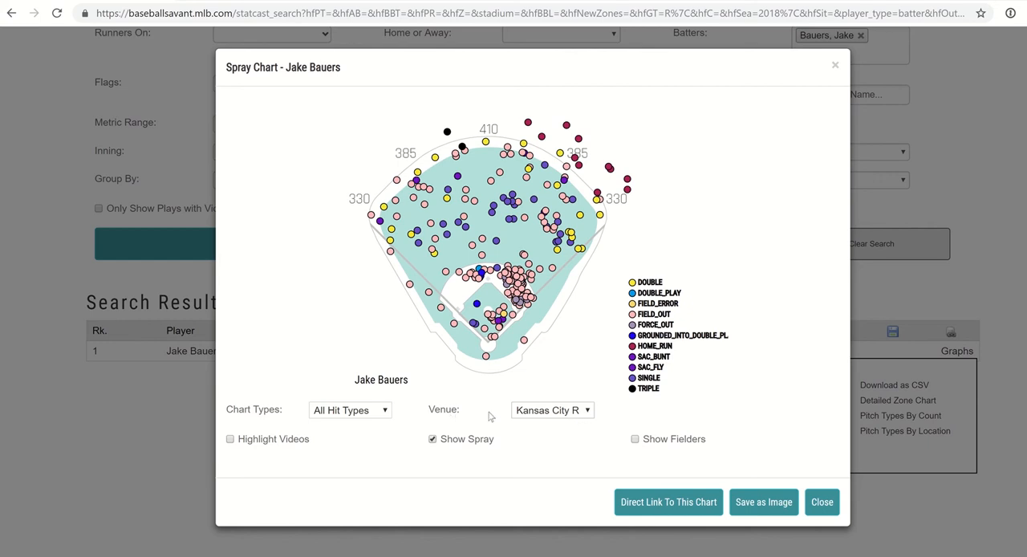
# Set the spray chart venue to Tampa Bay Rays instead of Kansas City.
pyautogui.click(552, 411)
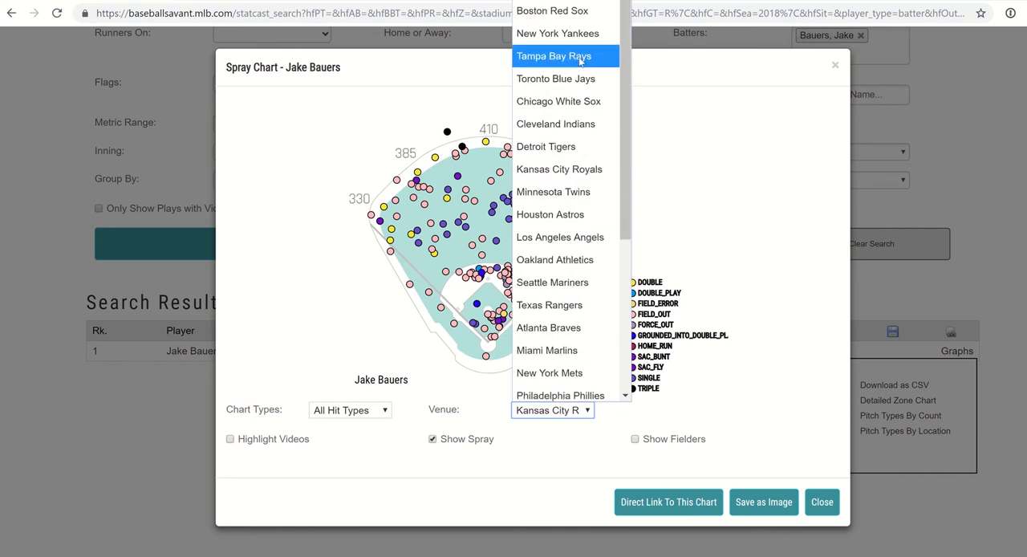
pyautogui.click(554, 55)
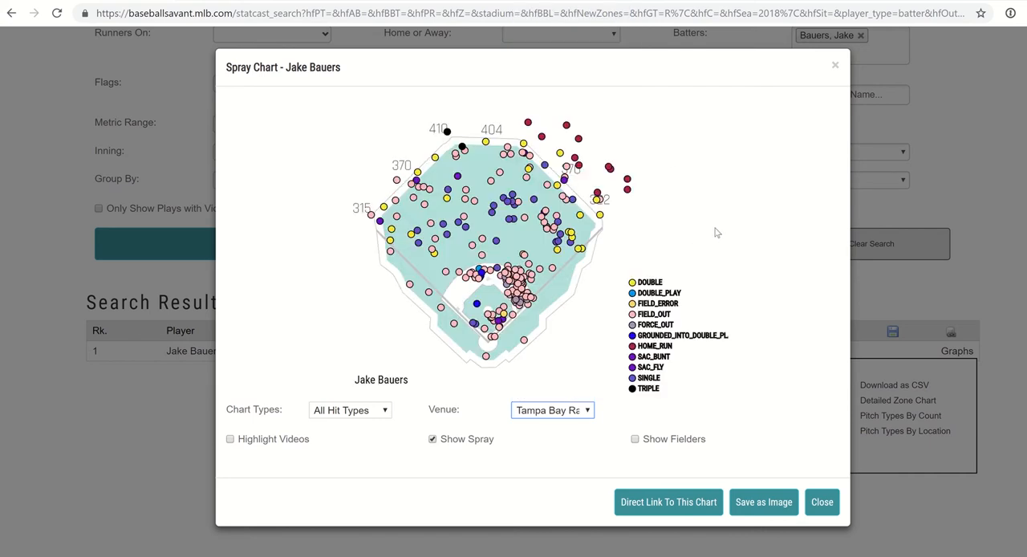
pyautogui.moveTo(616, 224)
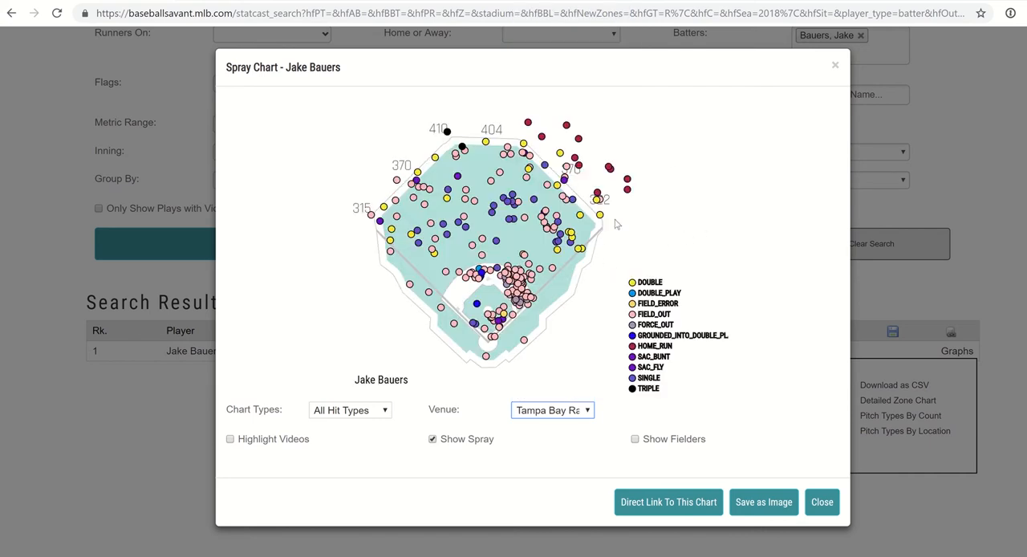
pyautogui.moveTo(491, 163)
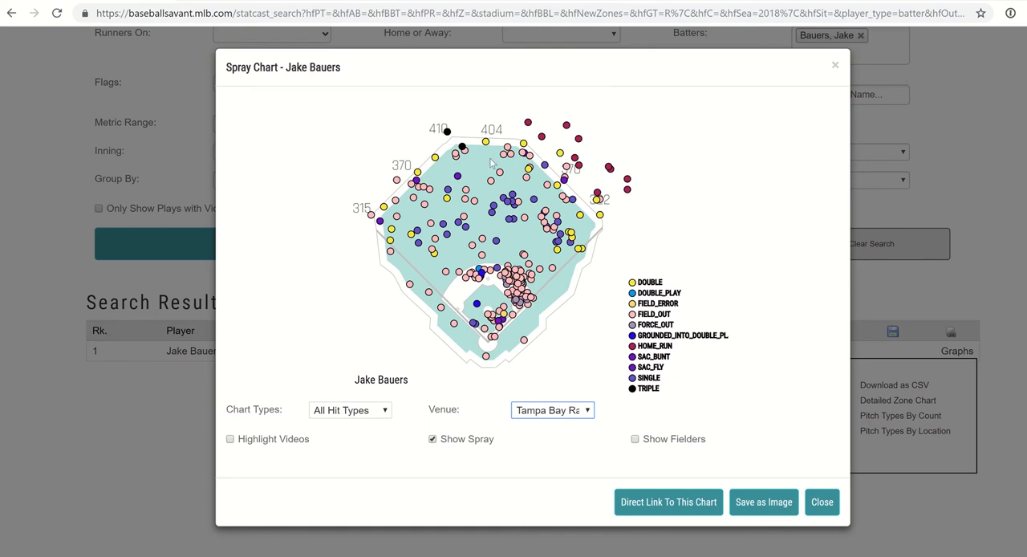
pyautogui.moveTo(462, 148)
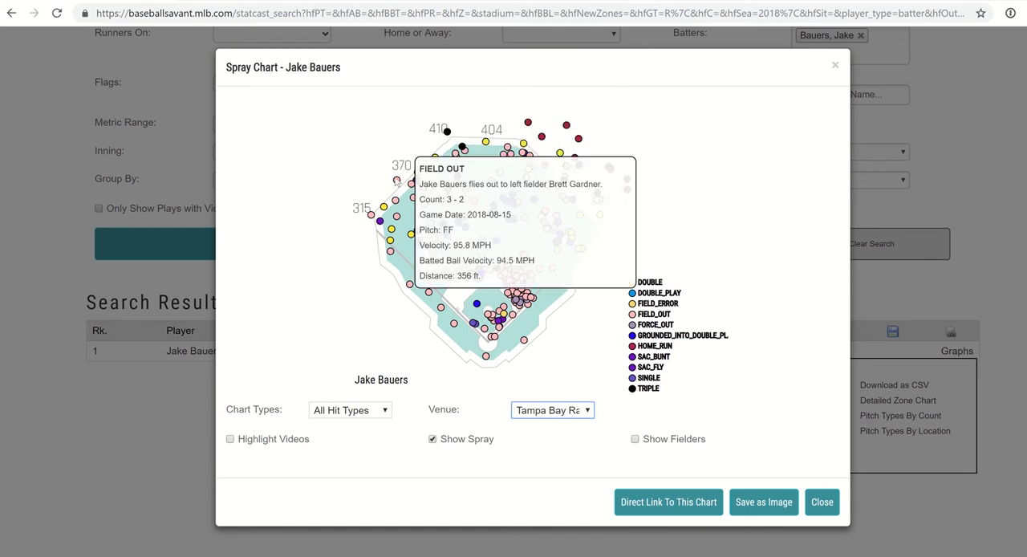
pyautogui.moveTo(627, 189)
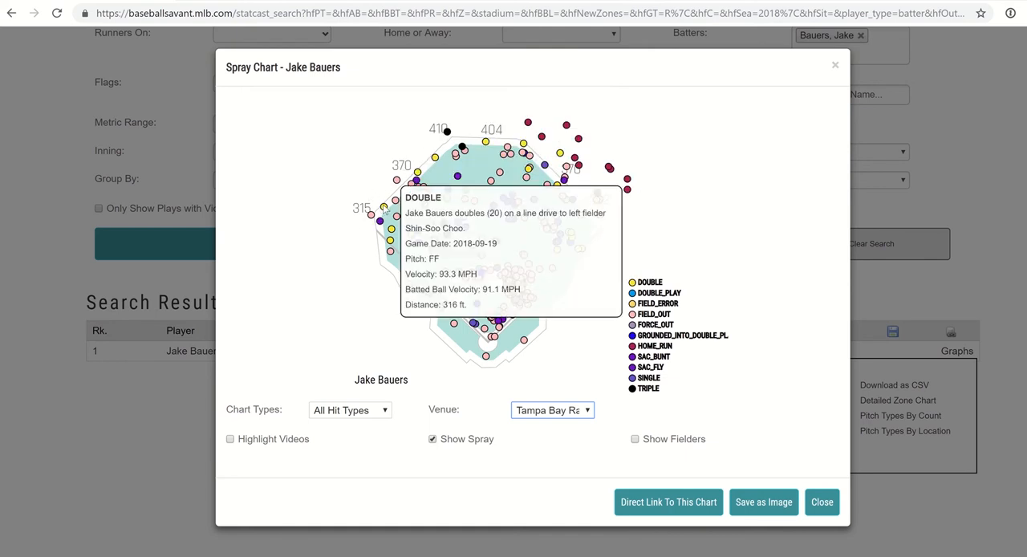
pyautogui.moveTo(728, 213)
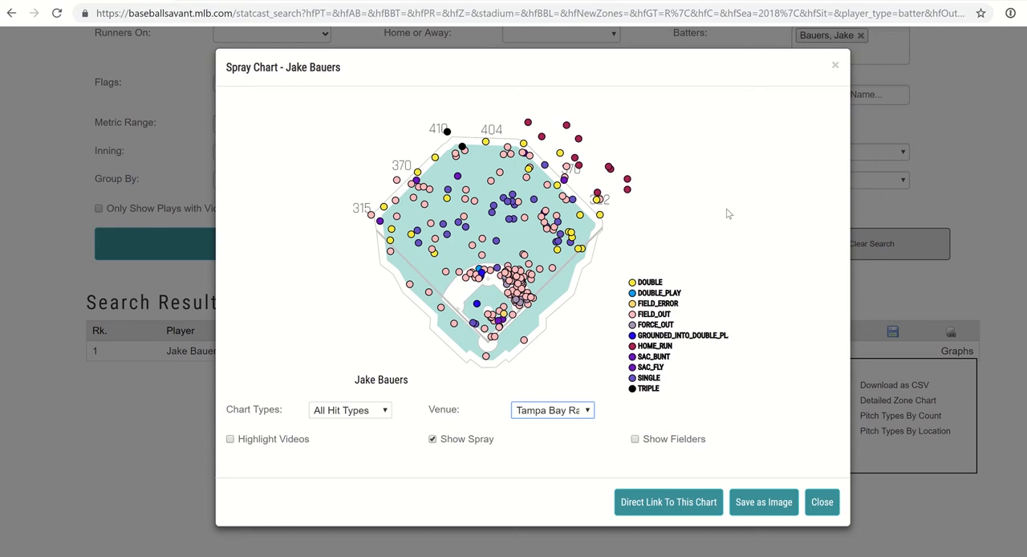
pyautogui.moveTo(725, 210)
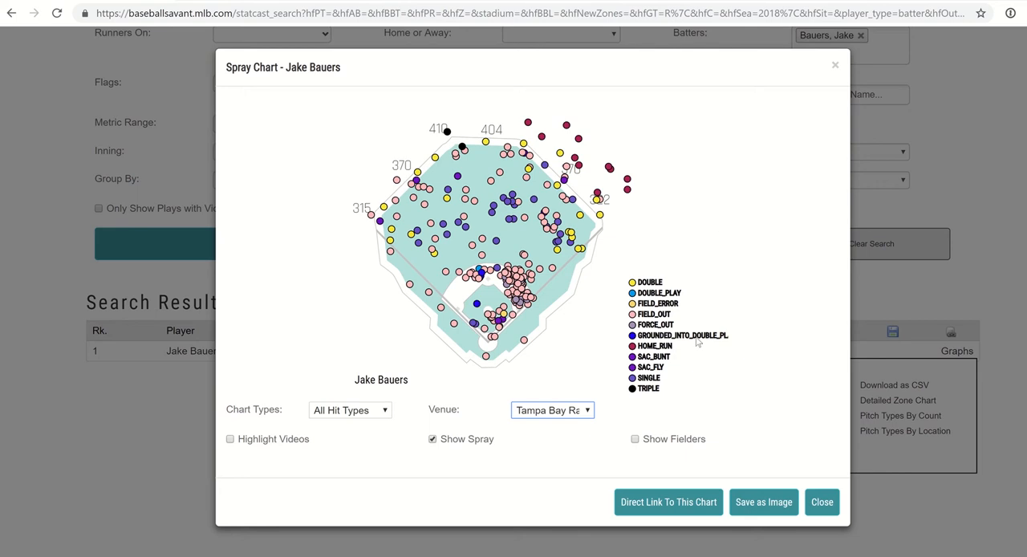
pyautogui.moveTo(662, 122)
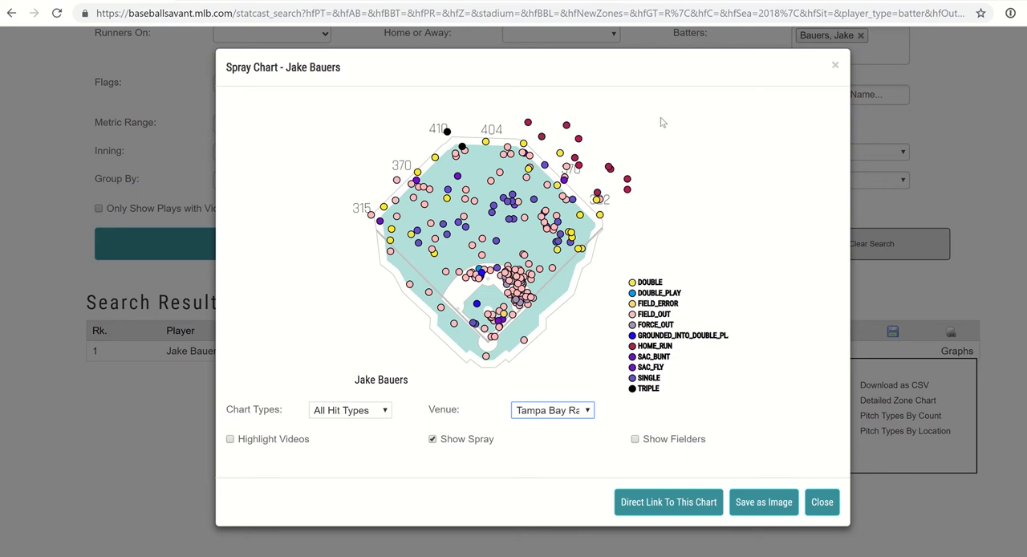
pyautogui.moveTo(713, 154)
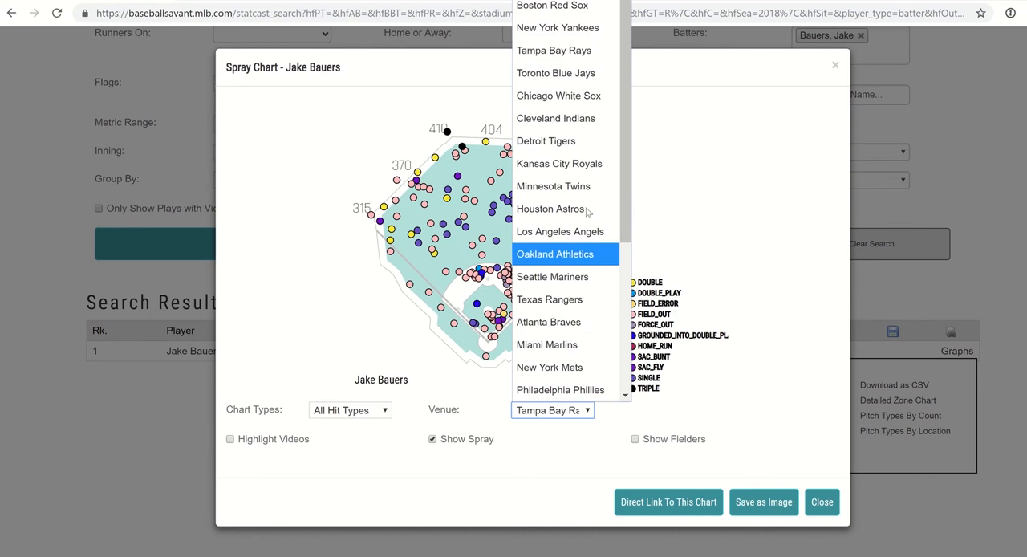
pyautogui.click(555, 119)
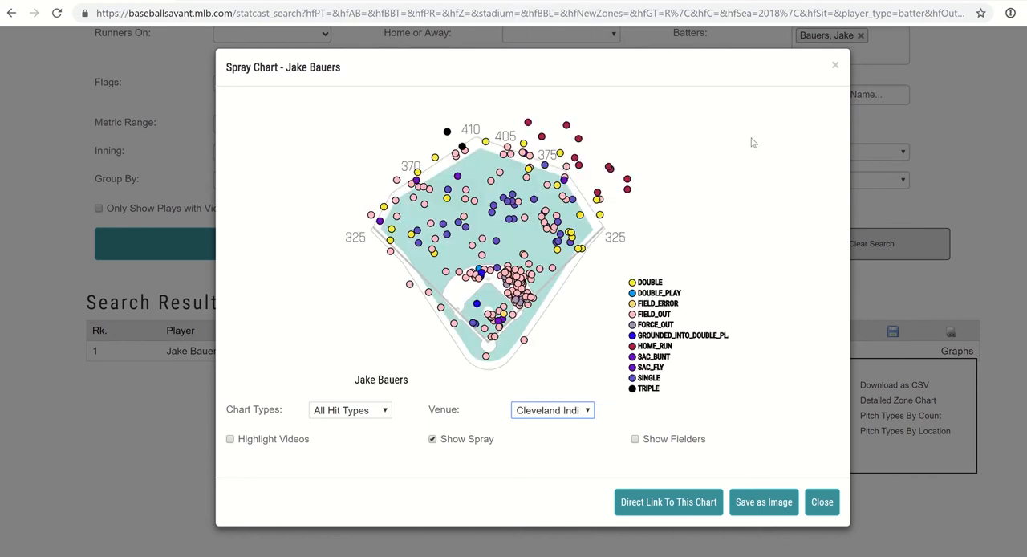
pyautogui.moveTo(636, 149)
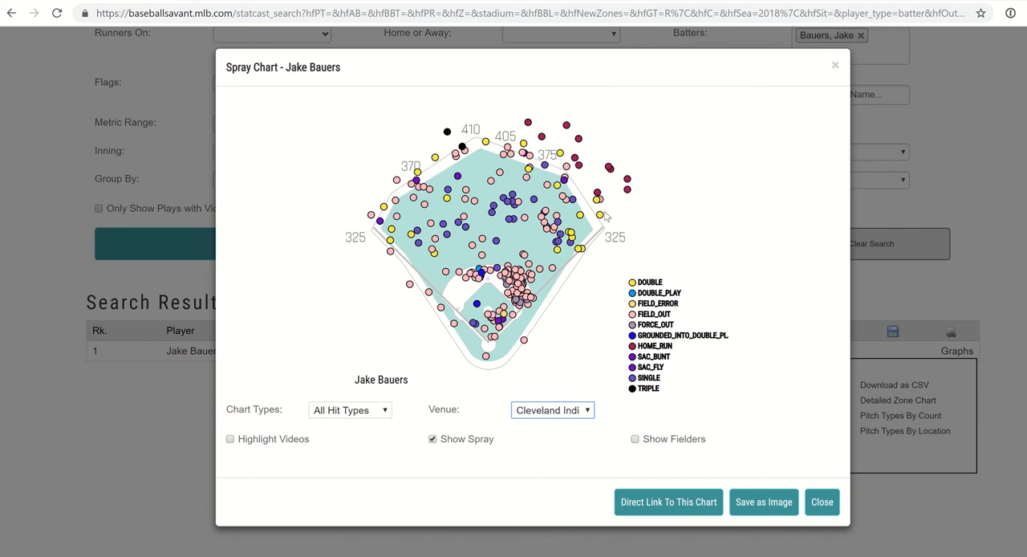
pyautogui.moveTo(612, 168)
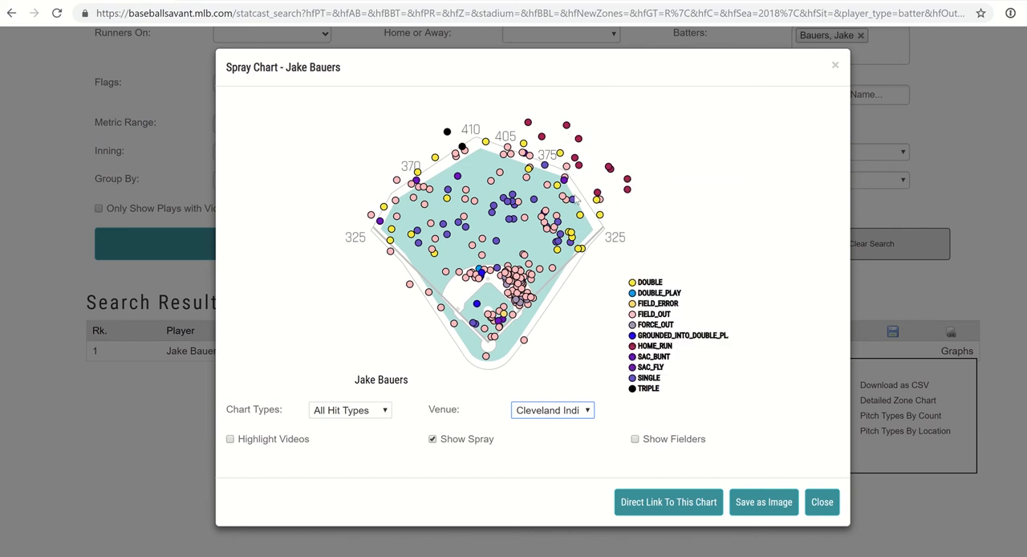
pyautogui.moveTo(588, 148)
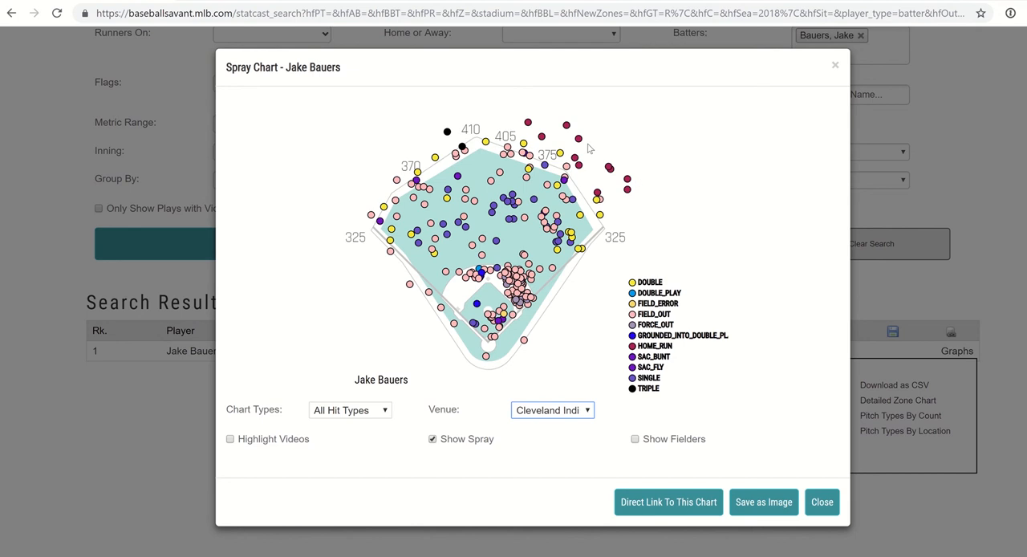
pyautogui.moveTo(629, 150)
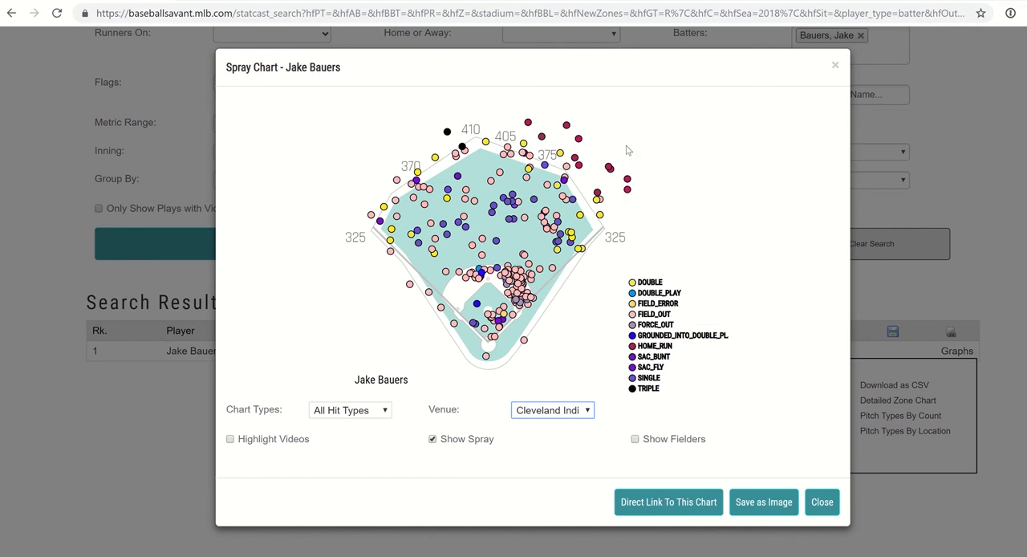
pyautogui.moveTo(624, 209)
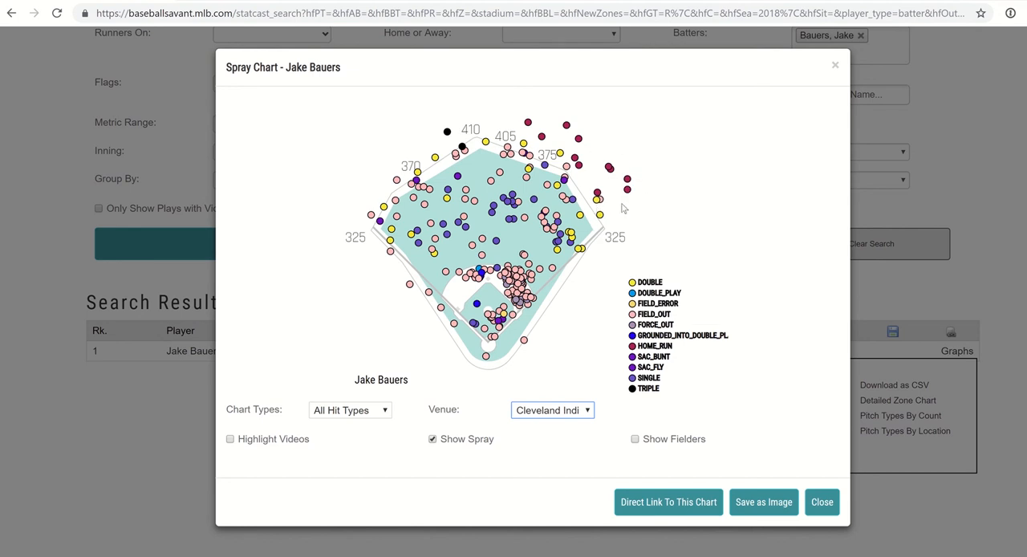
pyautogui.moveTo(625, 122)
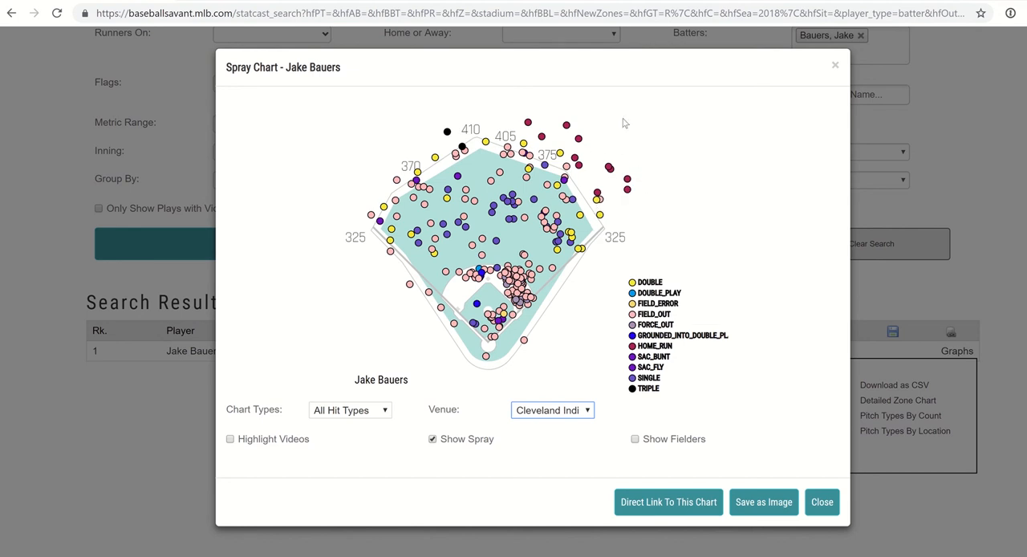
pyautogui.moveTo(501, 86)
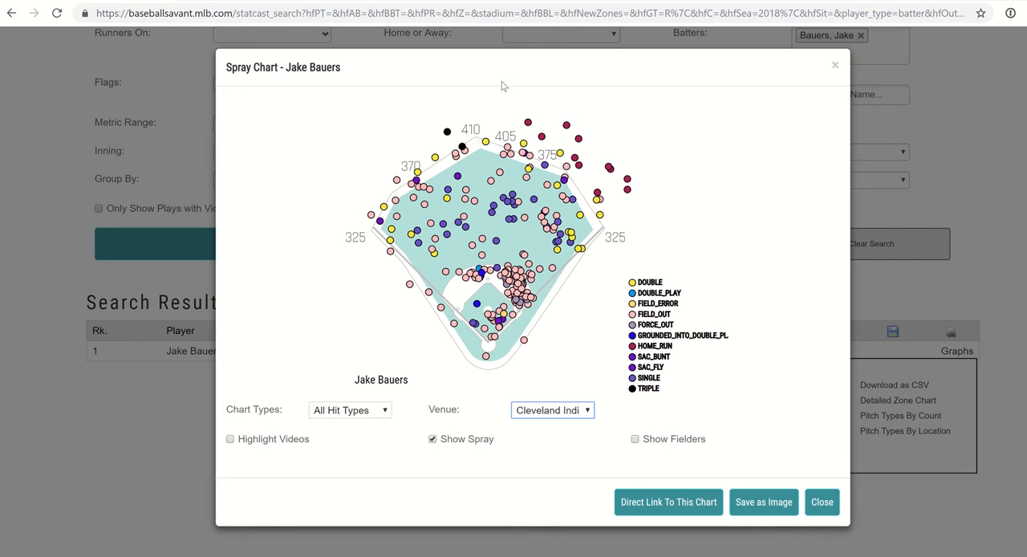
pyautogui.moveTo(510, 105)
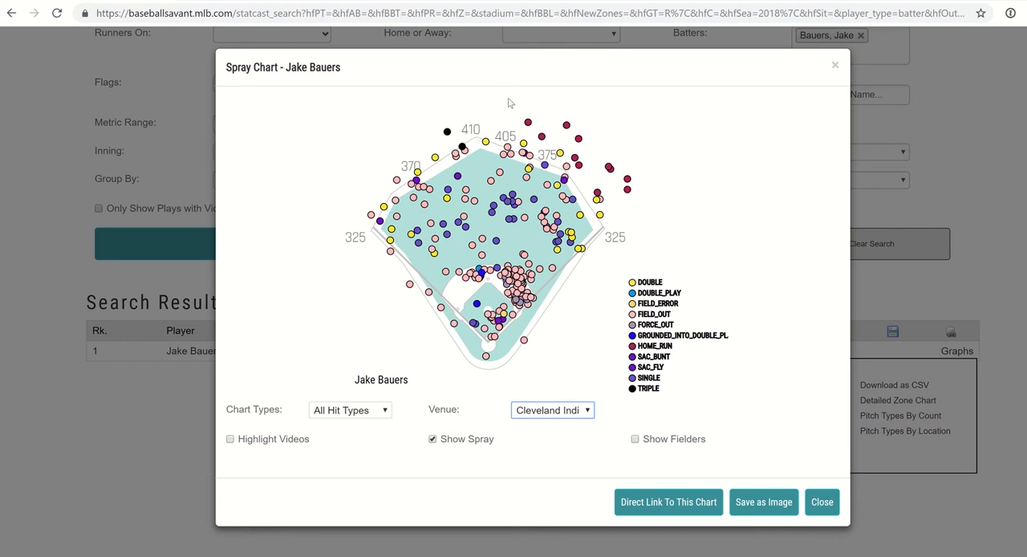
pyautogui.moveTo(705, 204)
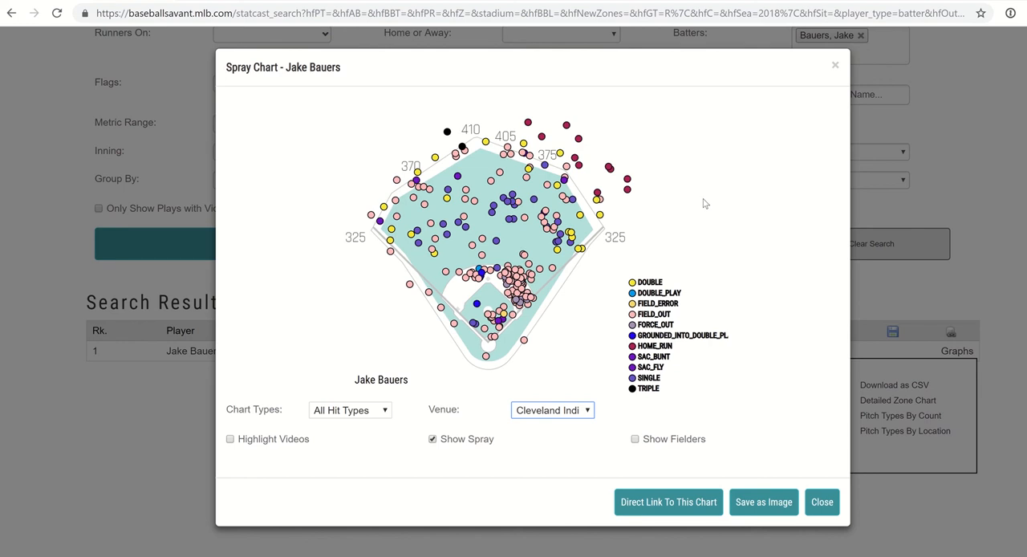
pyautogui.moveTo(650, 172)
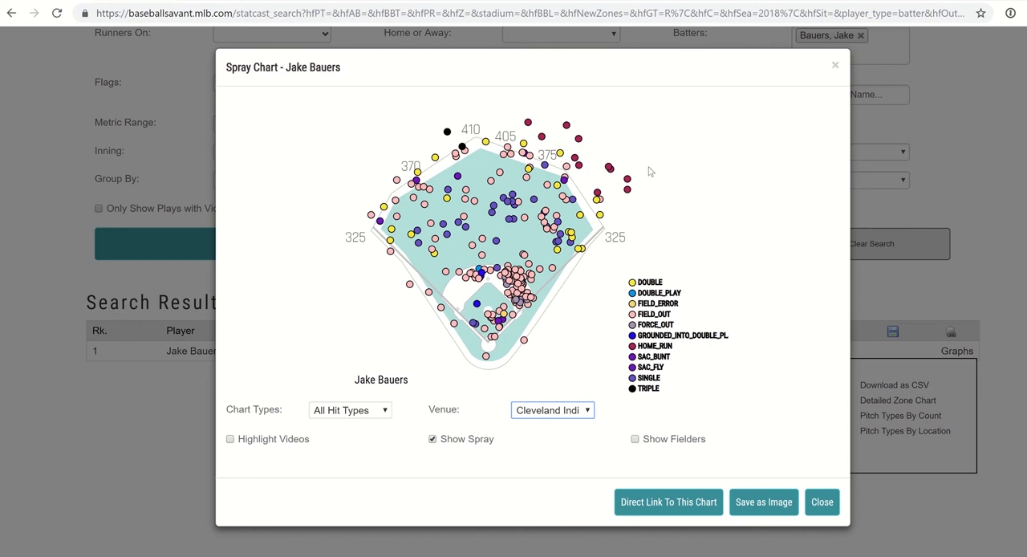
pyautogui.moveTo(700, 231)
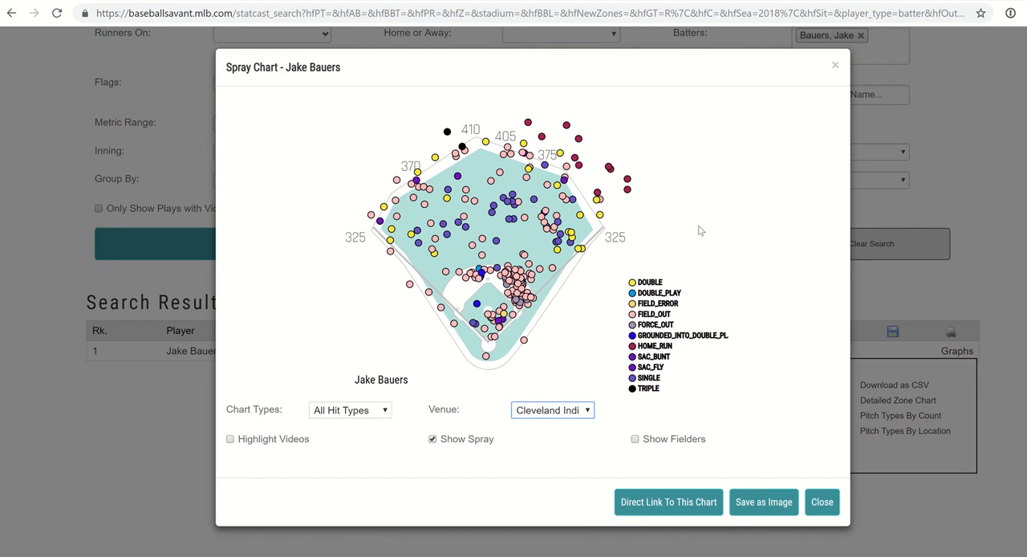
pyautogui.moveTo(763, 500)
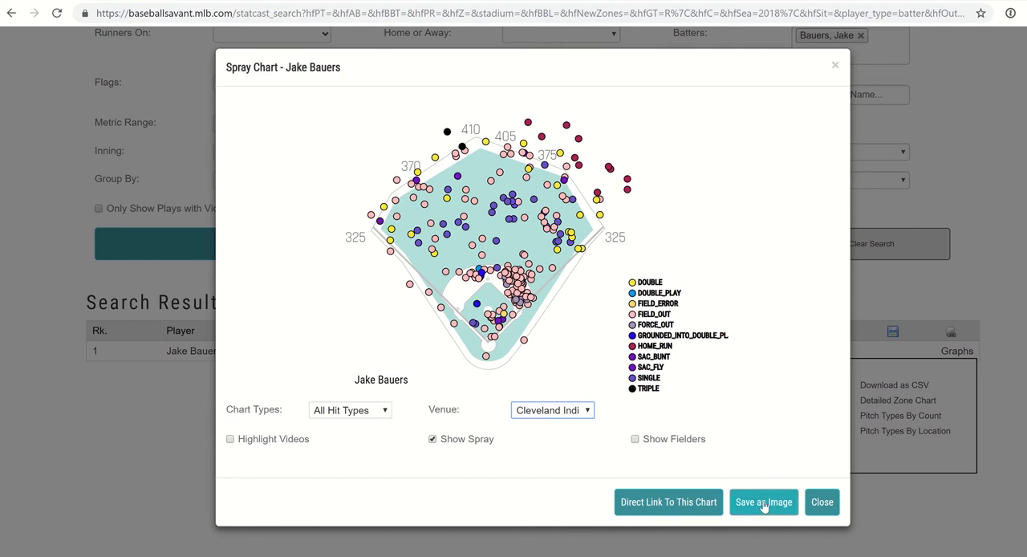
# Save the Cleveland spray chart as Jake Bauers.png and open the downloaded file.
pyautogui.click(764, 501)
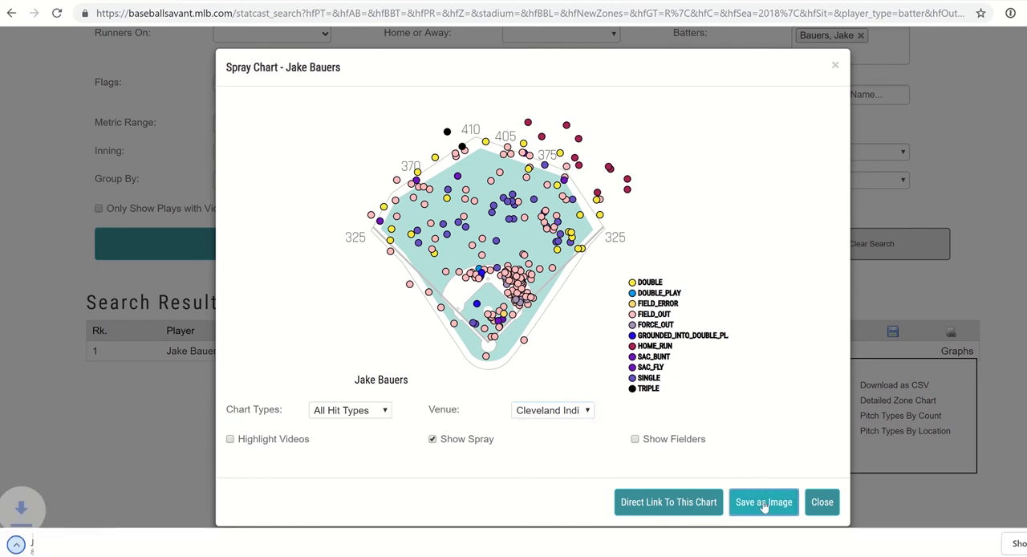
pyautogui.click(764, 500)
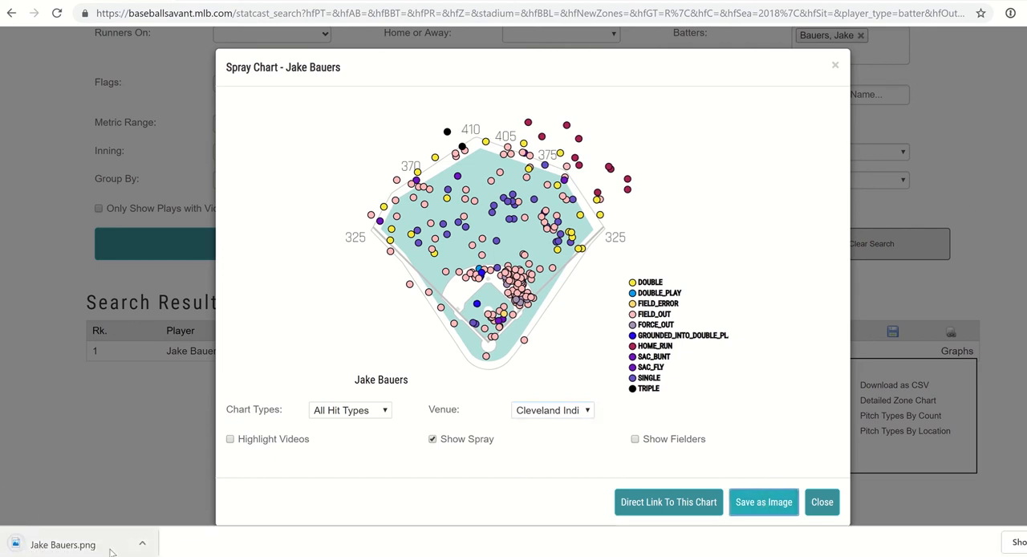
pyautogui.click(763, 500)
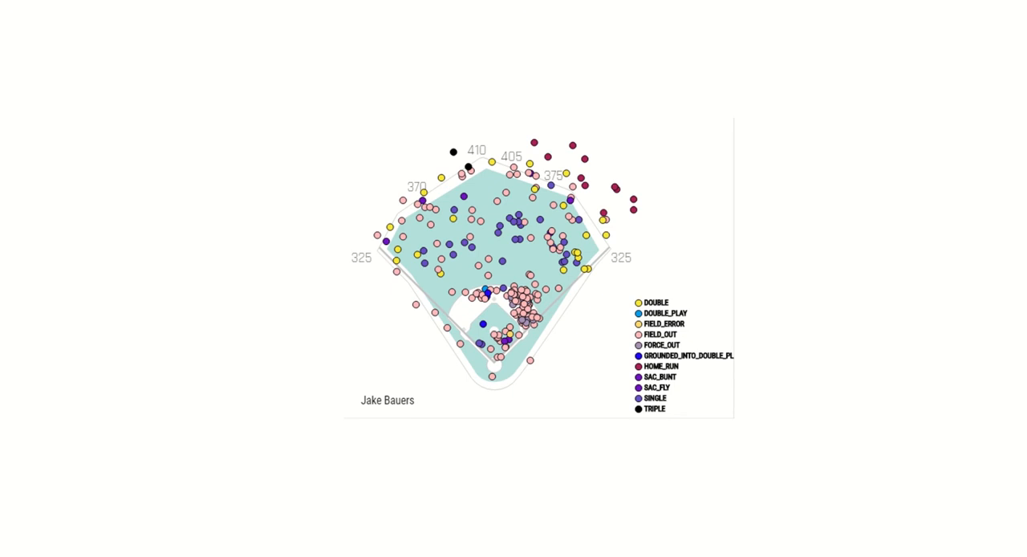
pyautogui.moveTo(877, 65)
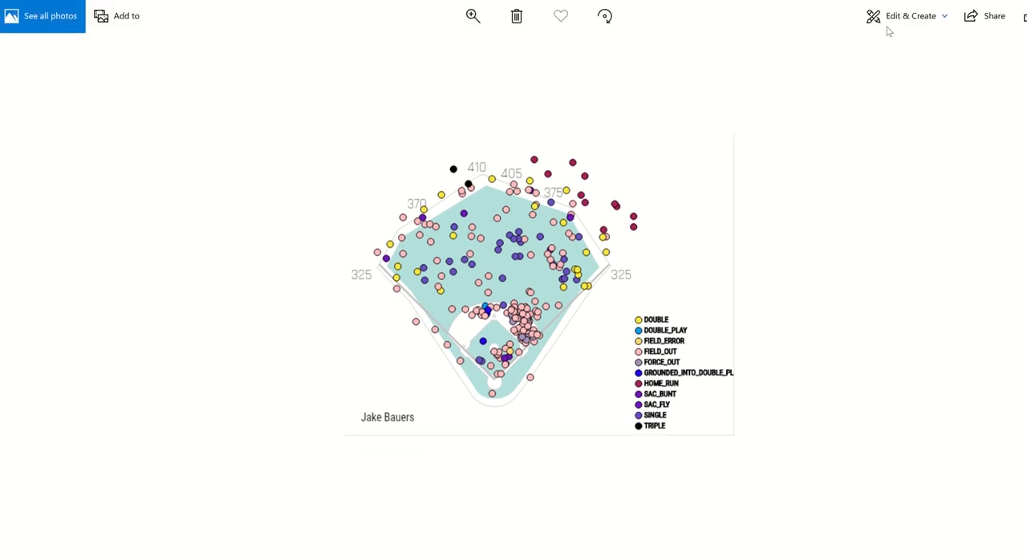
# Bring up the Edit & Create menu over Jake Bauers.png in Photos.
pyautogui.click(910, 16)
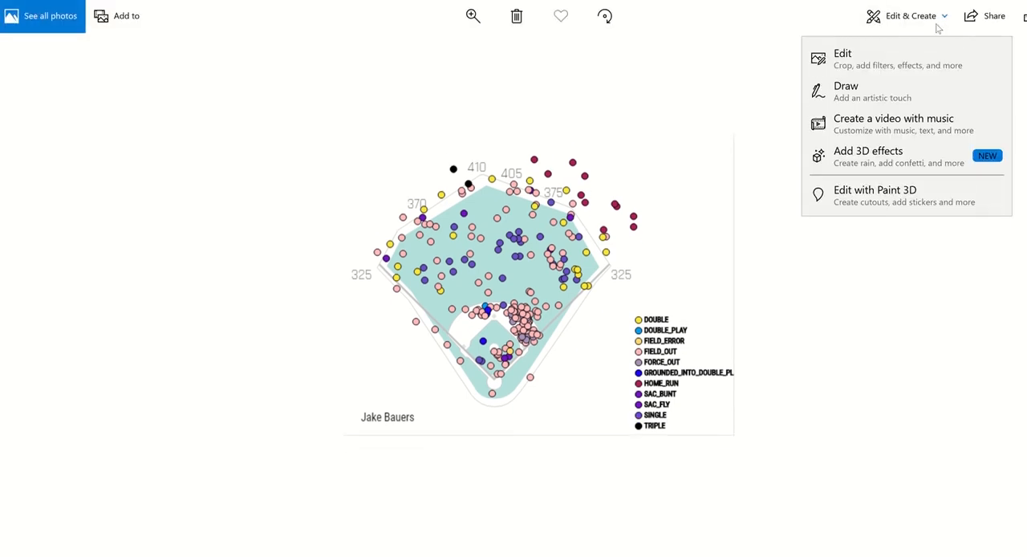
# Enter Draw mode on the spray chart, ready to write 'THANK YOU!'.
pyautogui.click(845, 90)
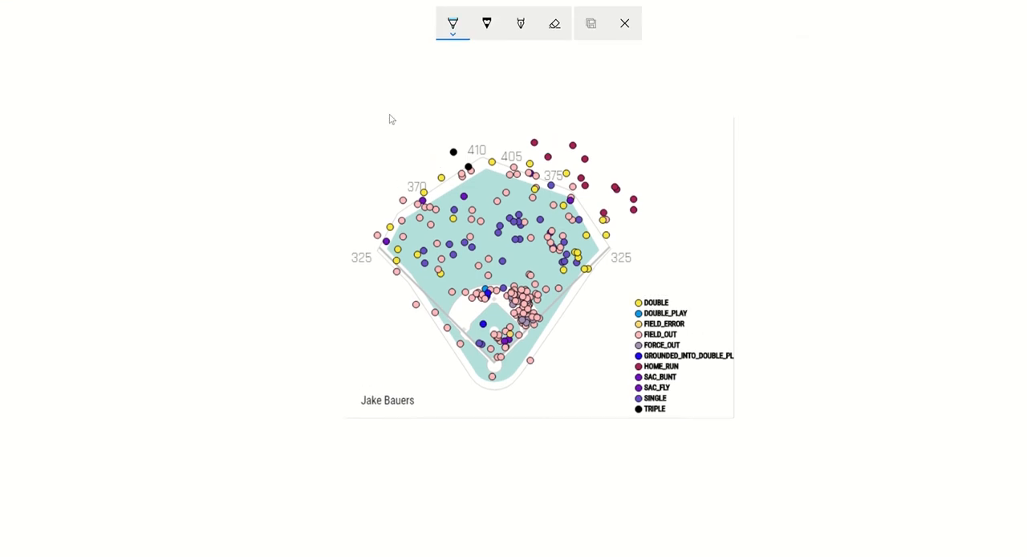
pyautogui.moveTo(452, 22)
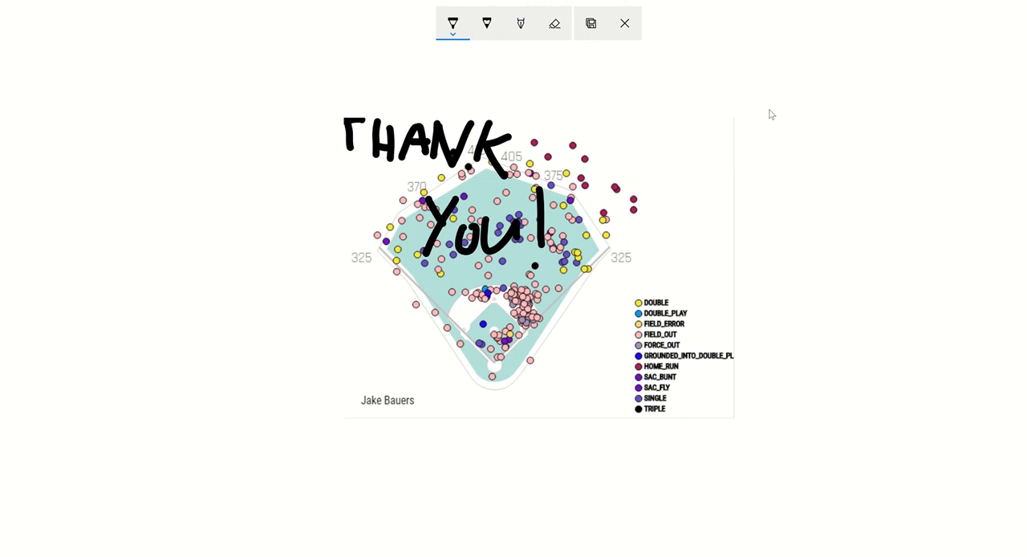
pyautogui.moveTo(773, 112)
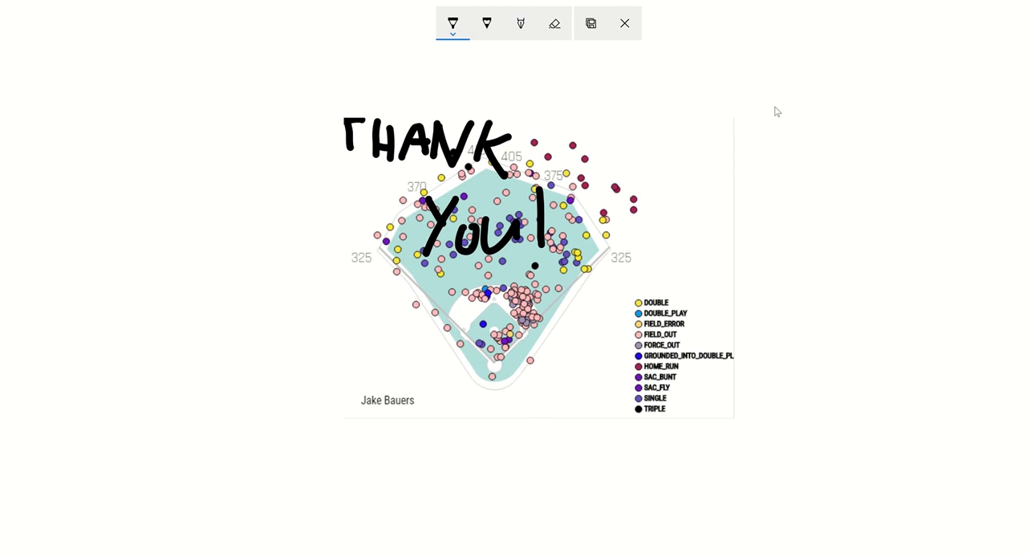
pyautogui.moveTo(671, 43)
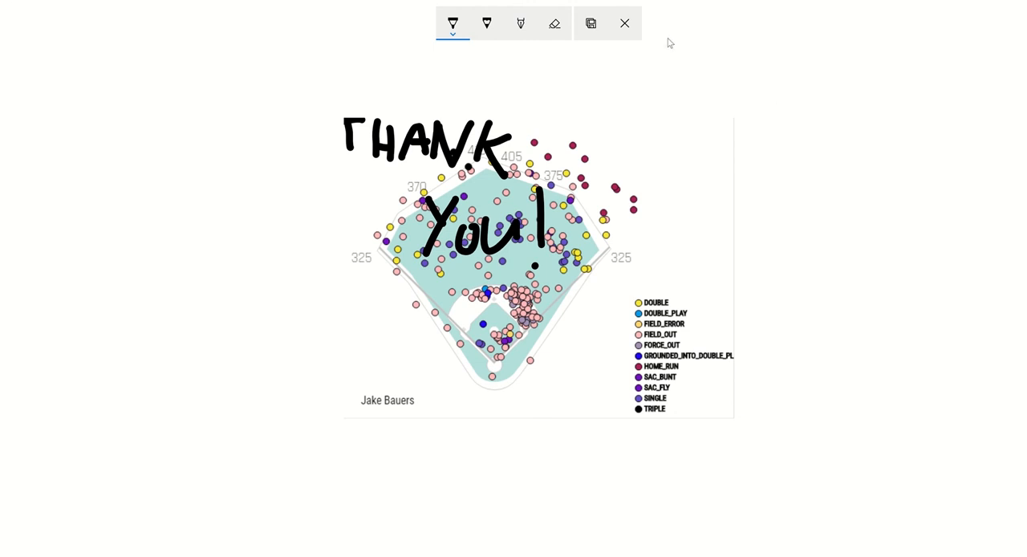
pyautogui.moveTo(668, 36)
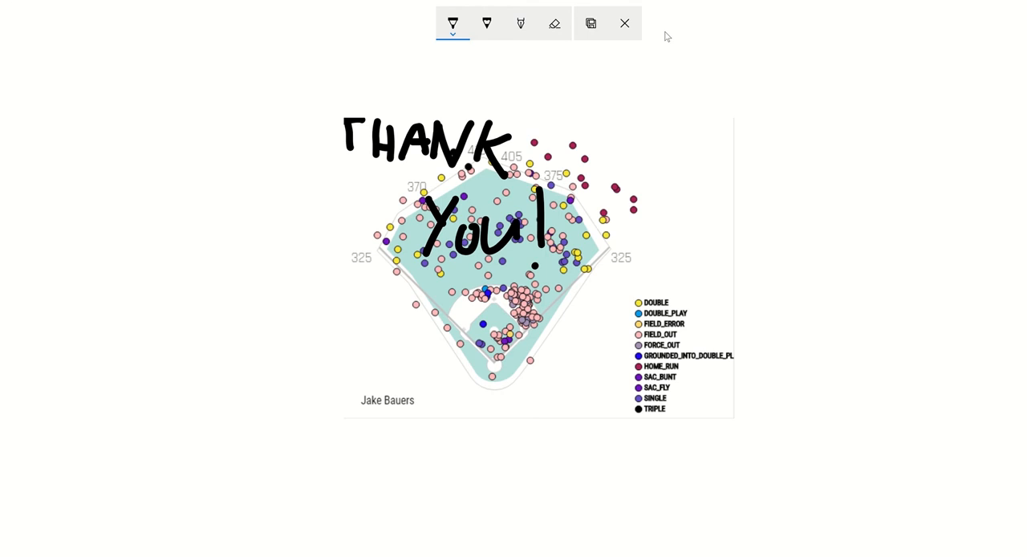